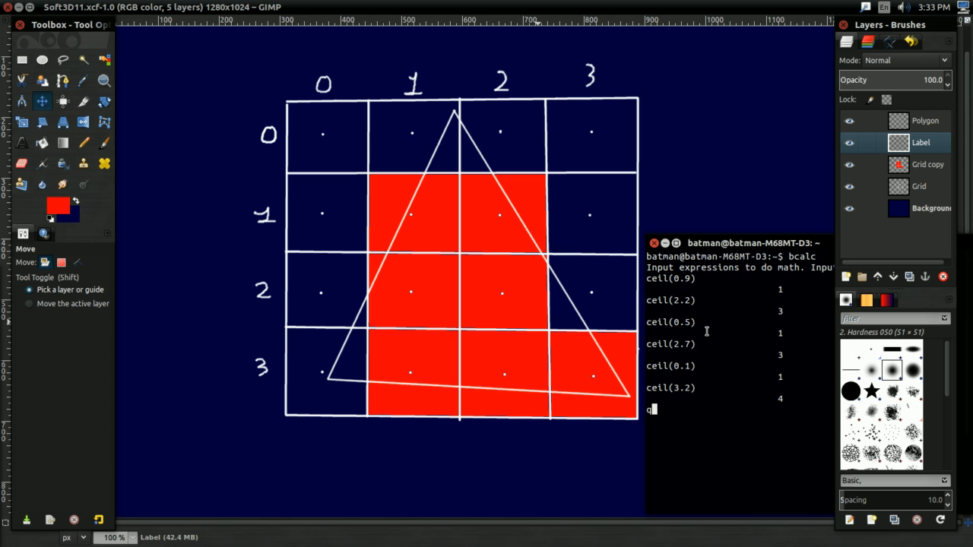
pyautogui.moveTo(469, 235)
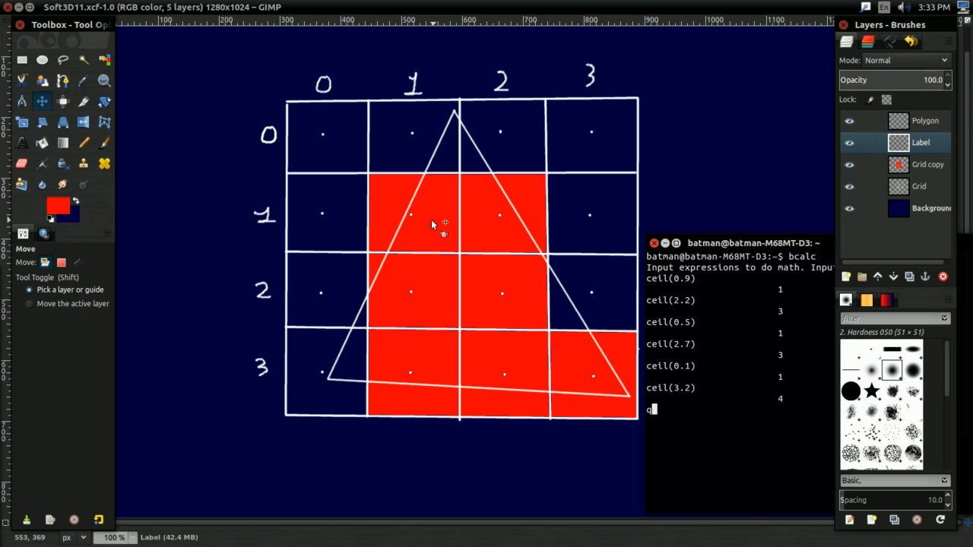
pyautogui.moveTo(434, 249)
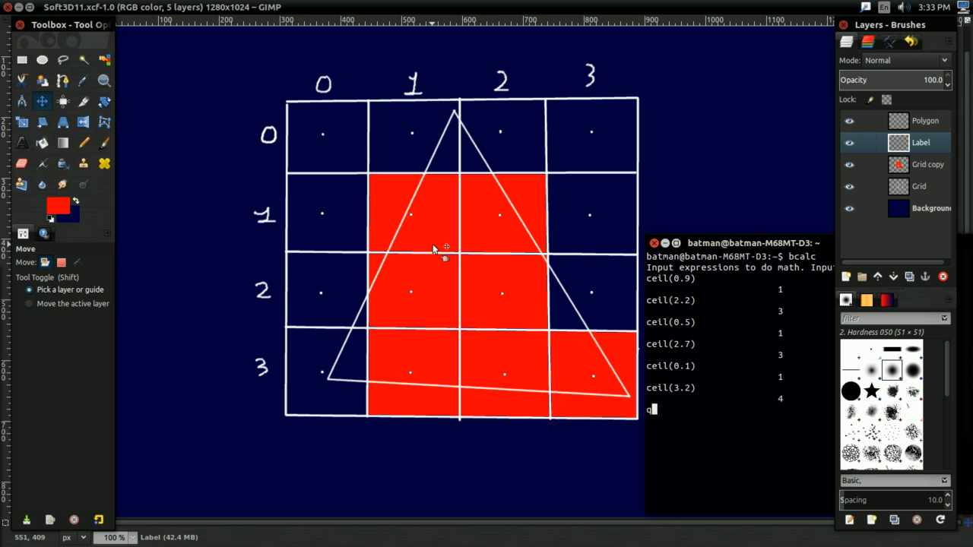
pyautogui.moveTo(365, 339)
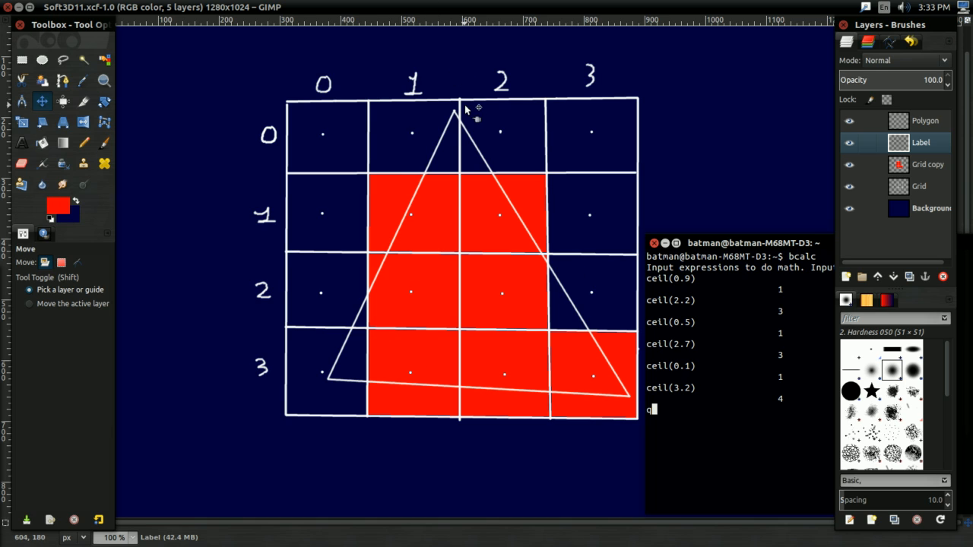
pyautogui.moveTo(437, 226)
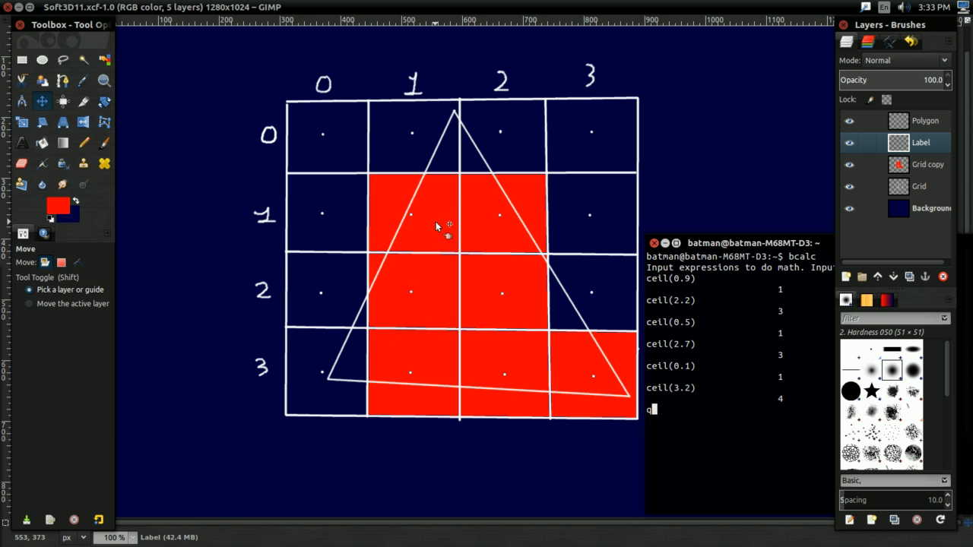
pyautogui.moveTo(426, 357)
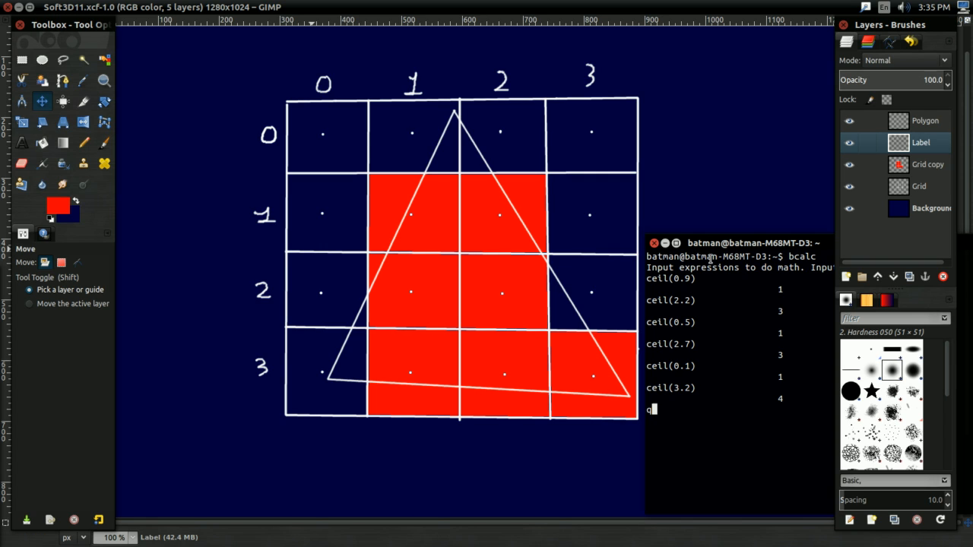
# Wrap yStart, yEnd, xStart and xEnd in Math.ceil, and make yDist and xDist float vertex differences.
pyautogui.write('q')
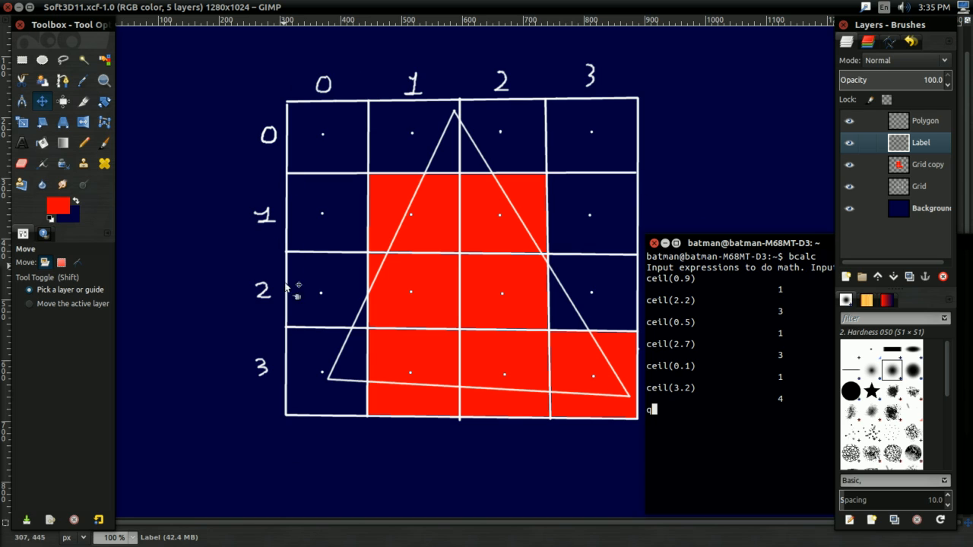
pyautogui.moveTo(291, 453)
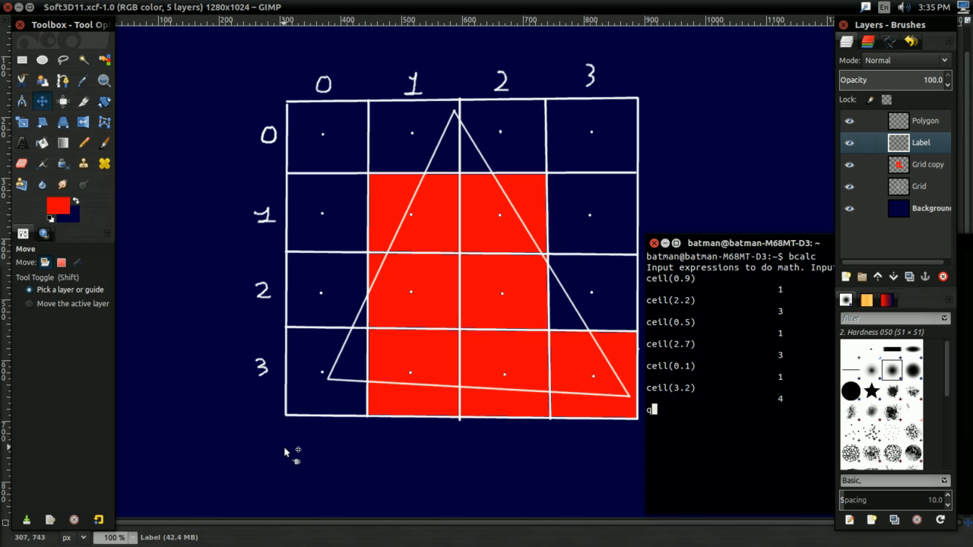
pyautogui.moveTo(312, 242)
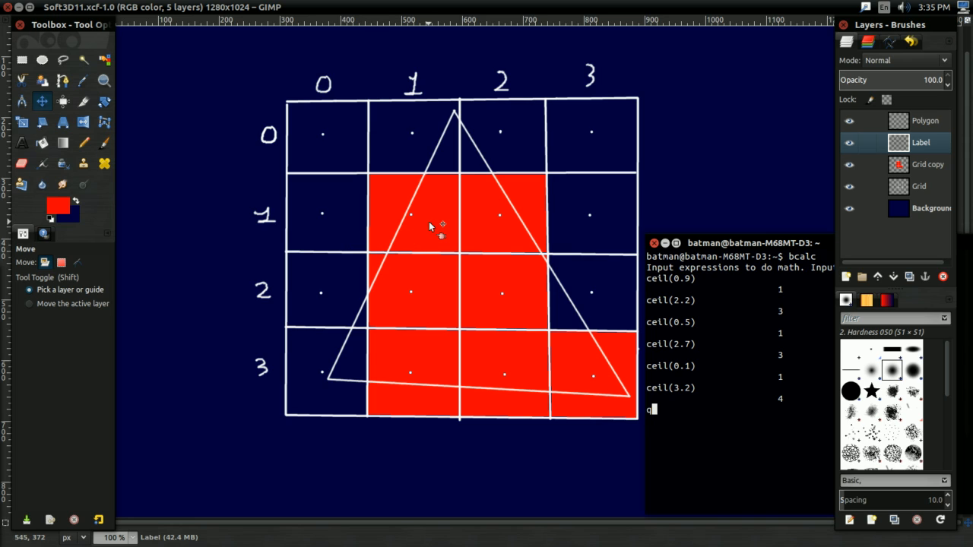
pyautogui.moveTo(468, 226)
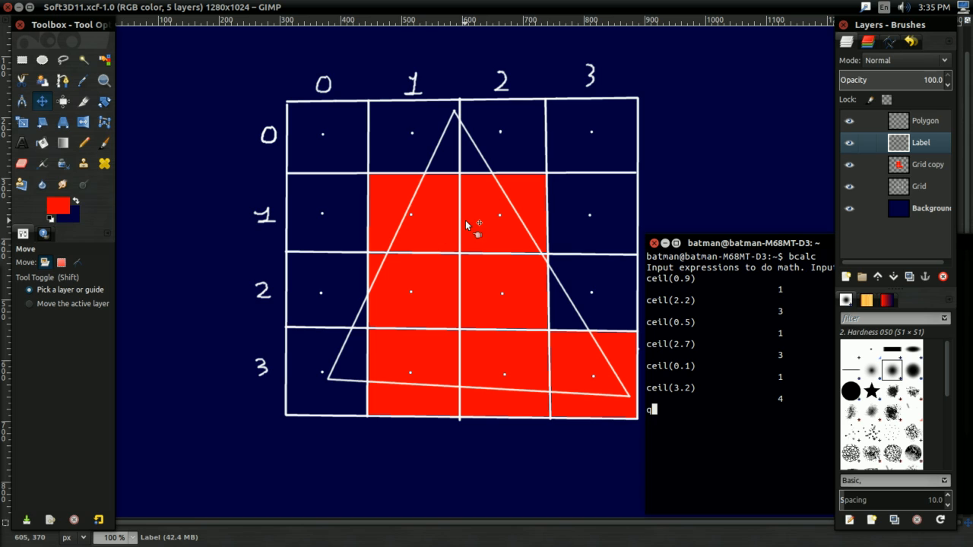
pyautogui.moveTo(585, 214)
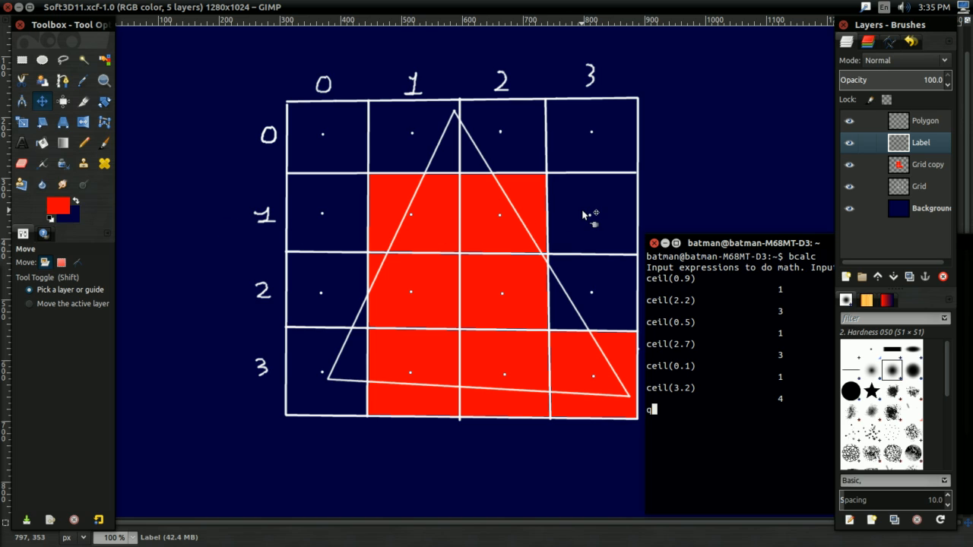
pyautogui.moveTo(202, 388)
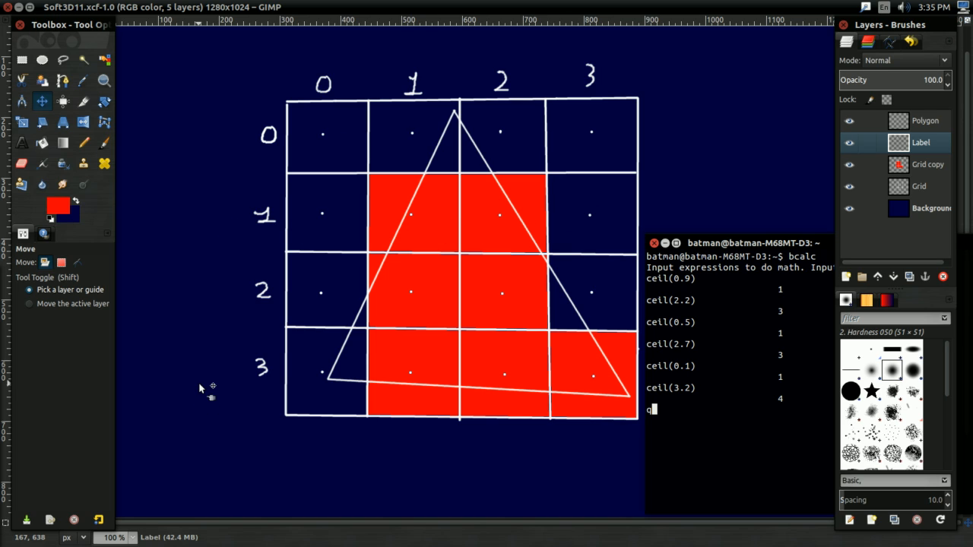
pyautogui.moveTo(448, 146)
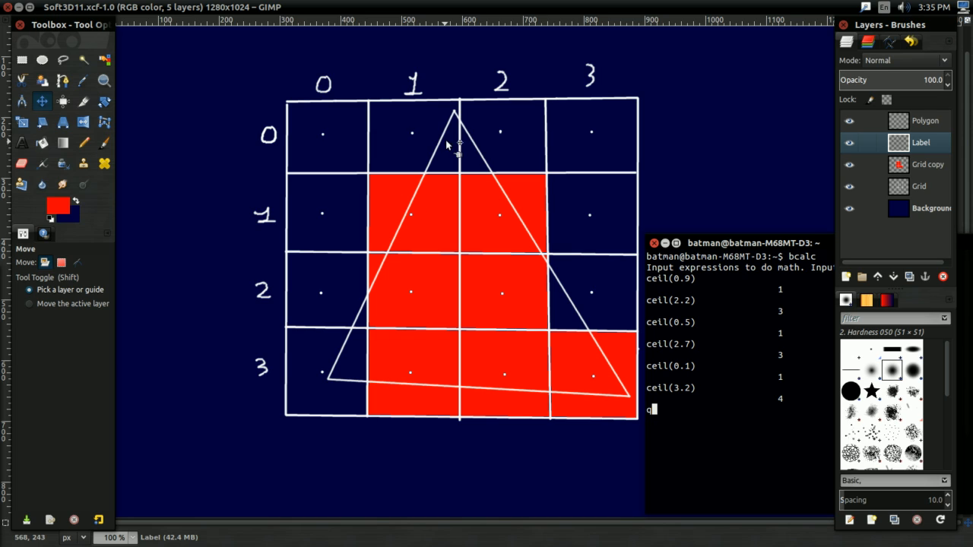
pyautogui.moveTo(452, 127)
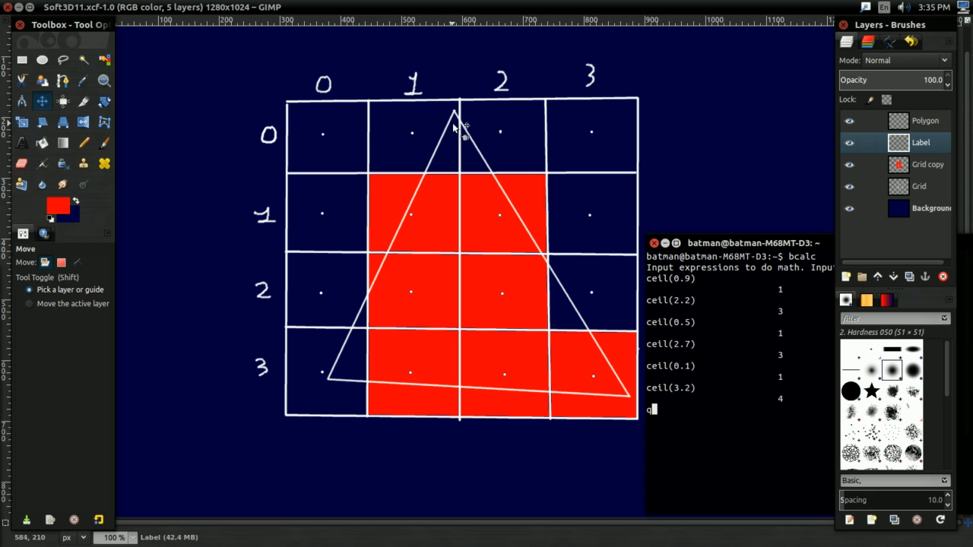
pyautogui.moveTo(448, 167)
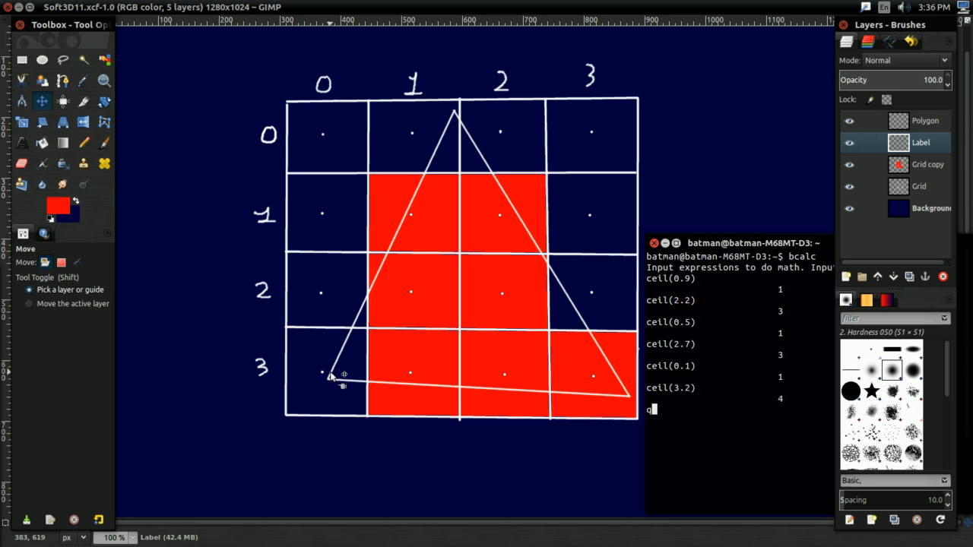
pyautogui.moveTo(392, 376)
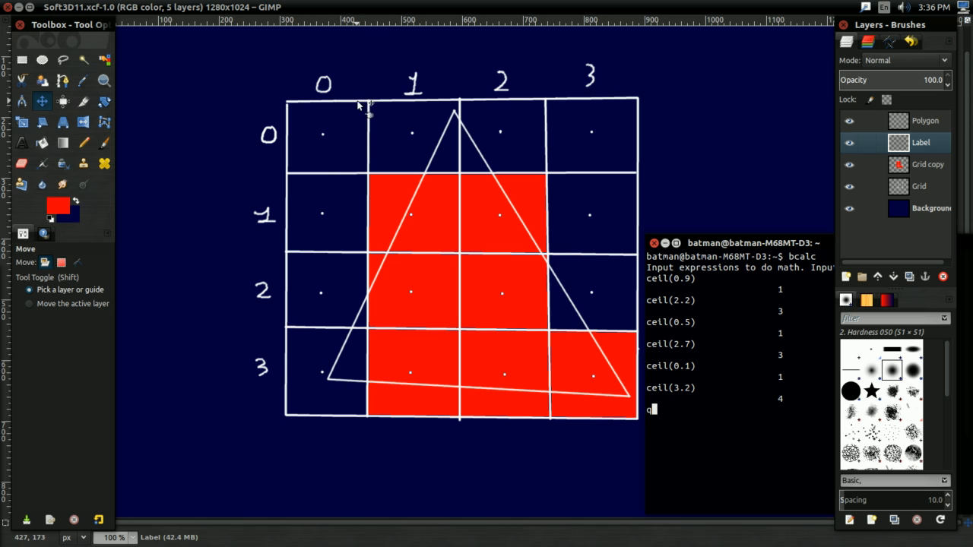
pyautogui.moveTo(323, 376)
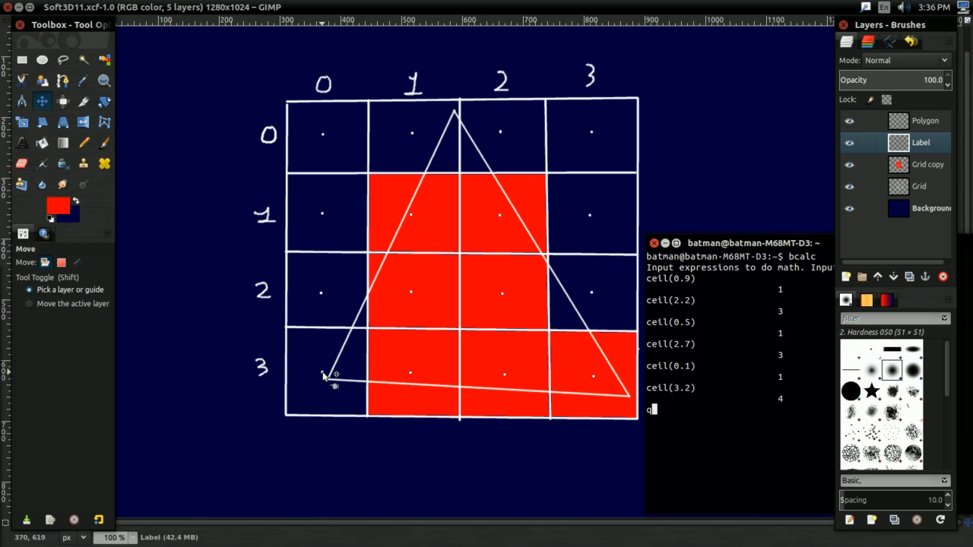
pyautogui.moveTo(327, 381)
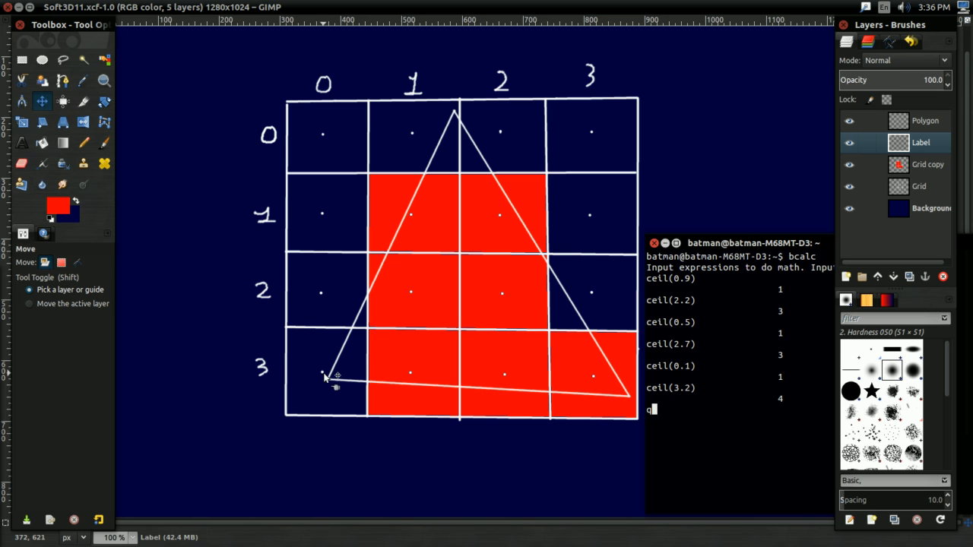
pyautogui.moveTo(333, 379)
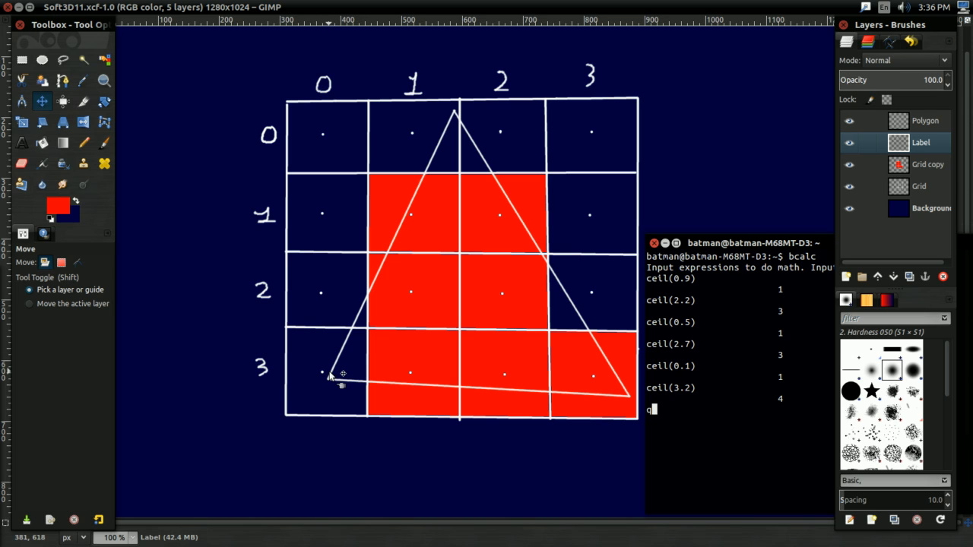
pyautogui.moveTo(412, 378)
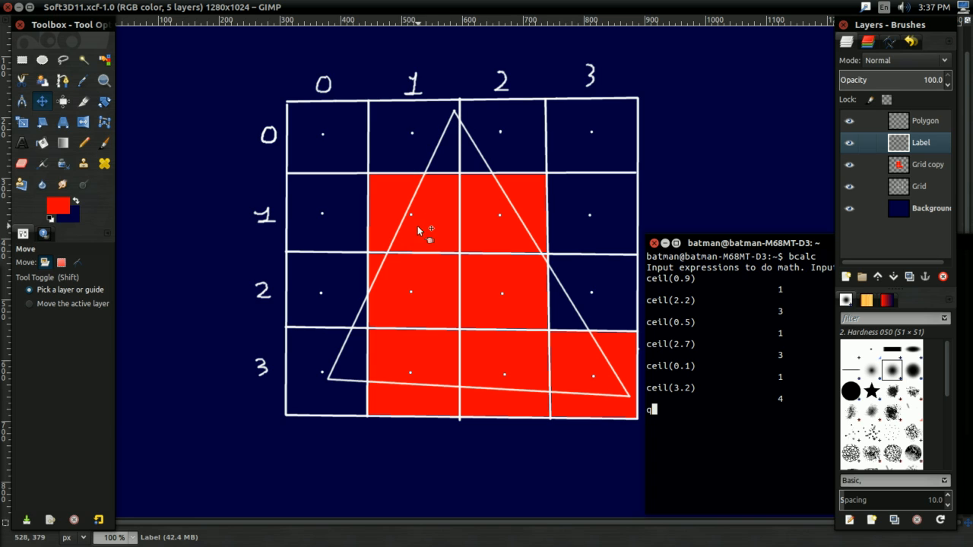
pyautogui.moveTo(419, 217)
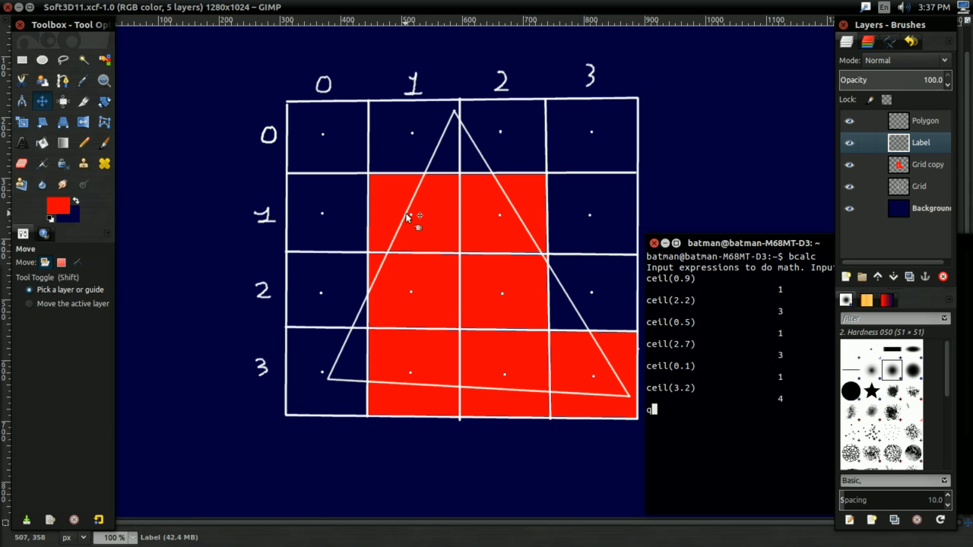
pyautogui.moveTo(585, 220)
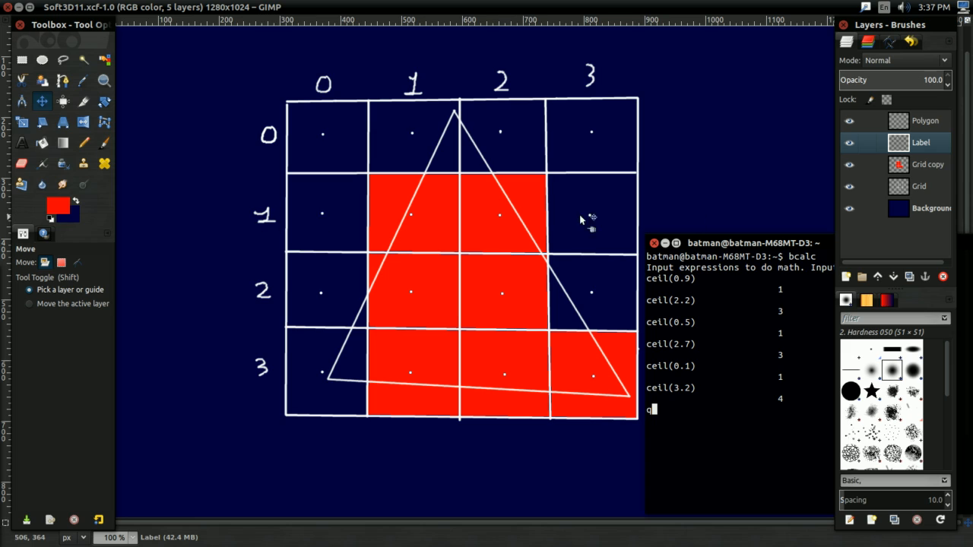
pyautogui.moveTo(410, 220)
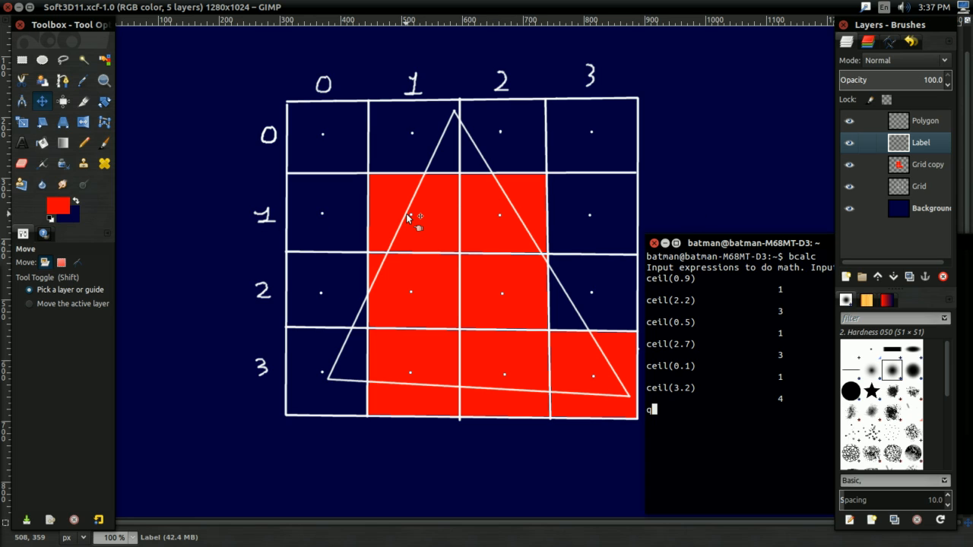
pyautogui.moveTo(411, 221)
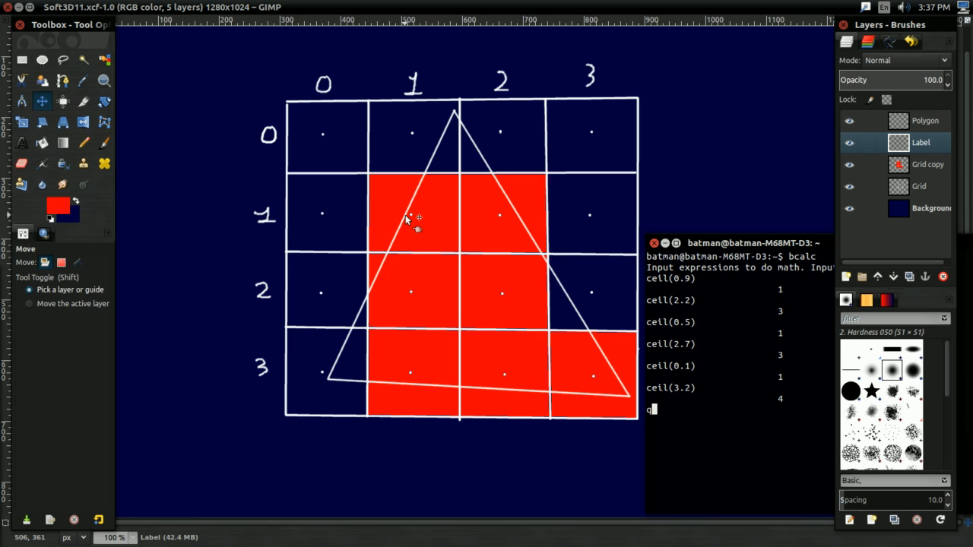
pyautogui.moveTo(327, 213)
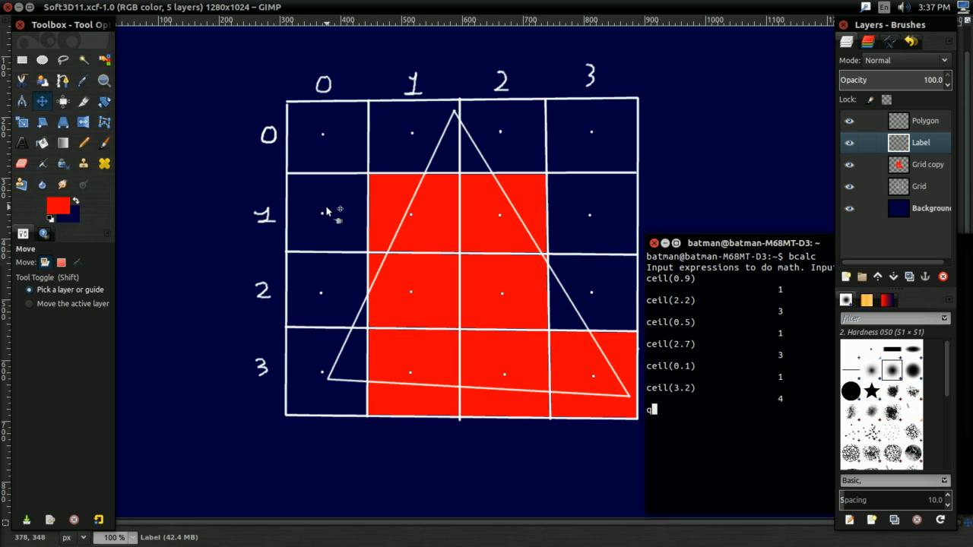
pyautogui.moveTo(319, 218)
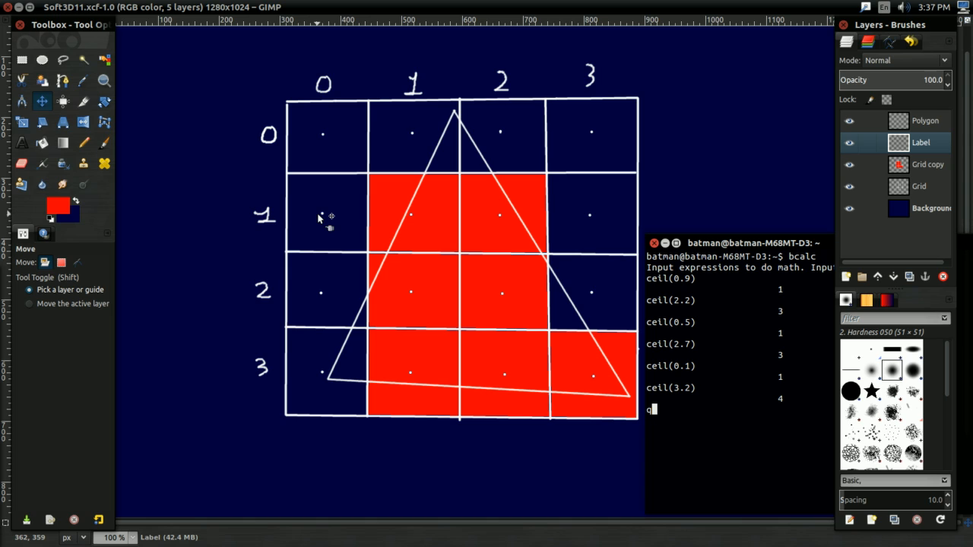
pyautogui.moveTo(438, 192)
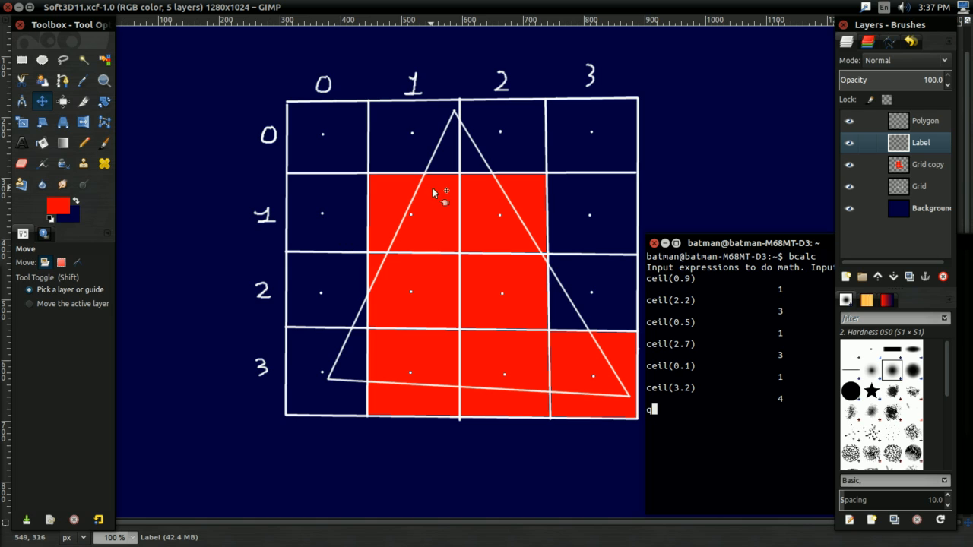
pyautogui.moveTo(439, 218)
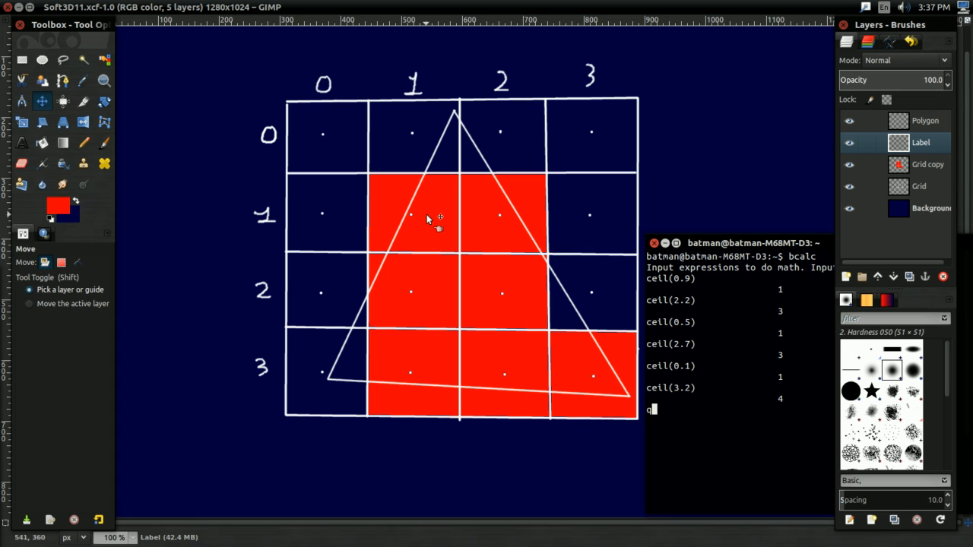
pyautogui.moveTo(449, 188)
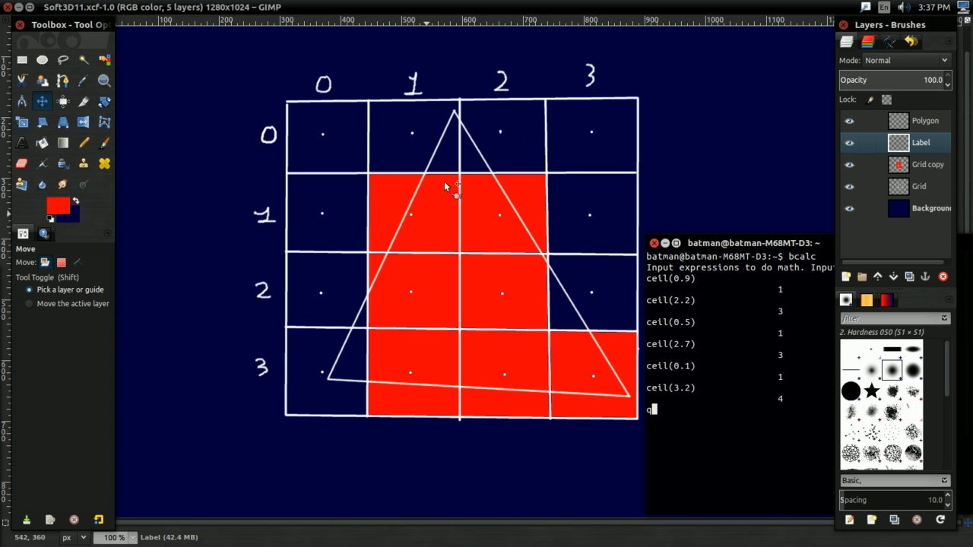
pyautogui.moveTo(551, 179)
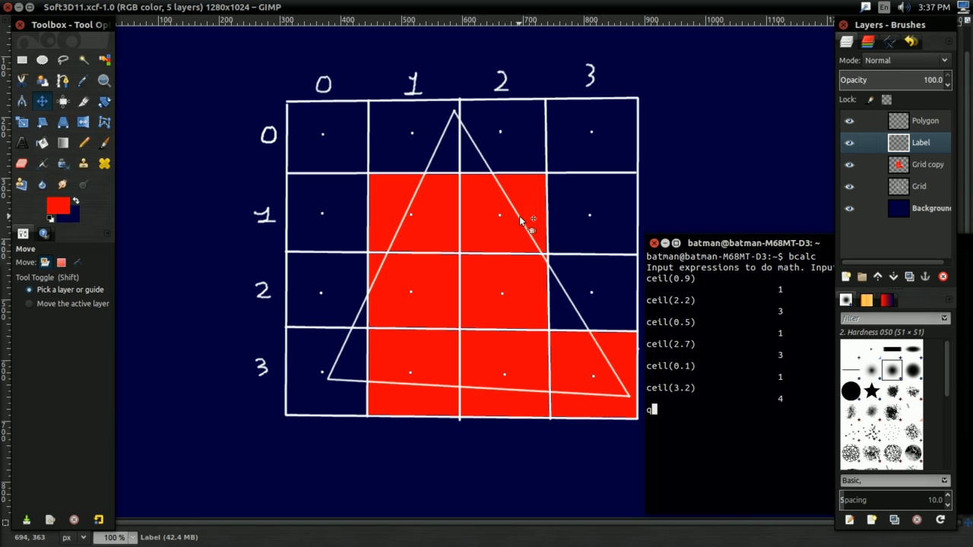
pyautogui.moveTo(525, 219)
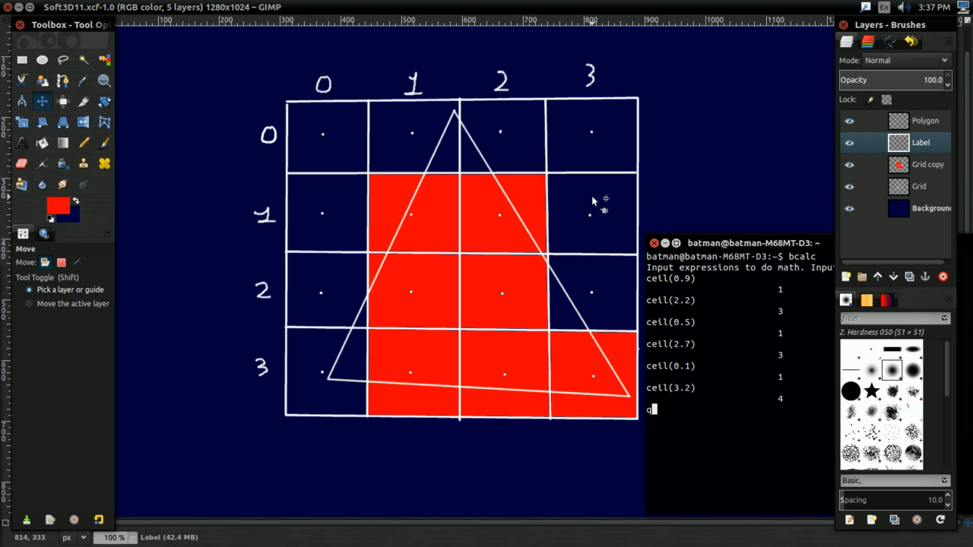
pyautogui.moveTo(595, 205)
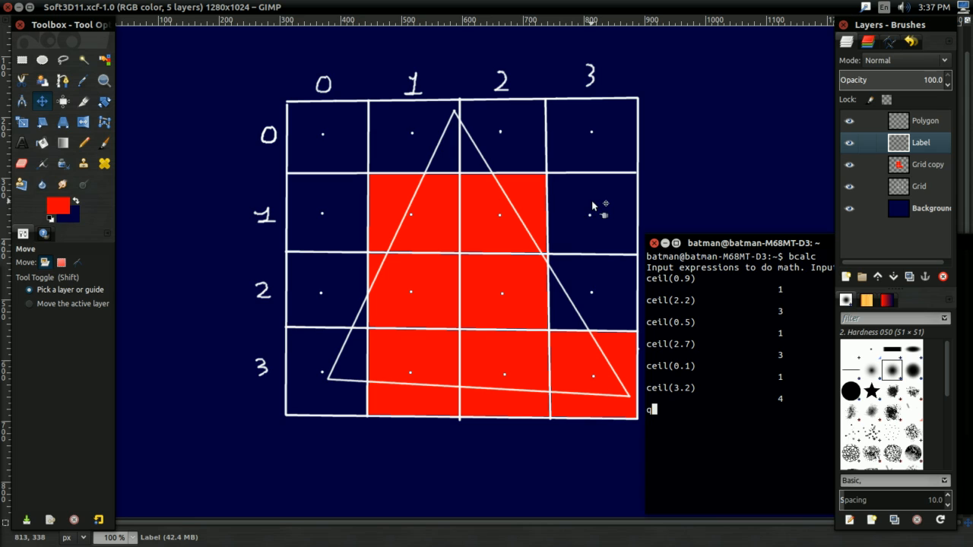
pyautogui.moveTo(637, 150)
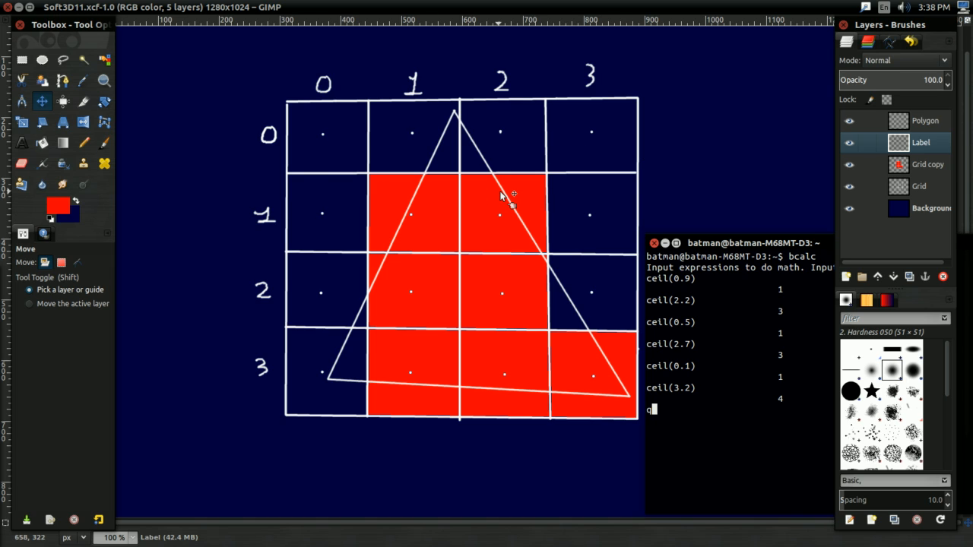
pyautogui.moveTo(372, 107)
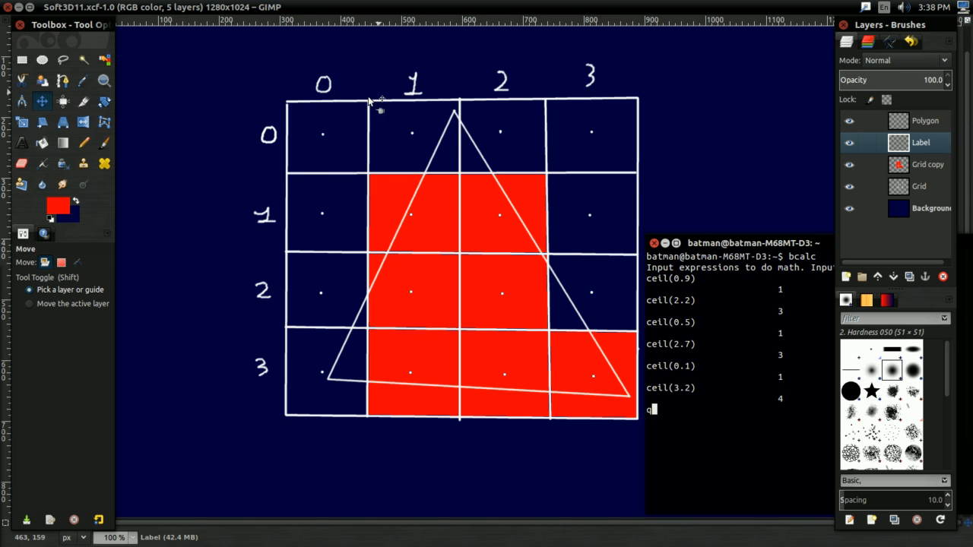
pyautogui.moveTo(456, 244)
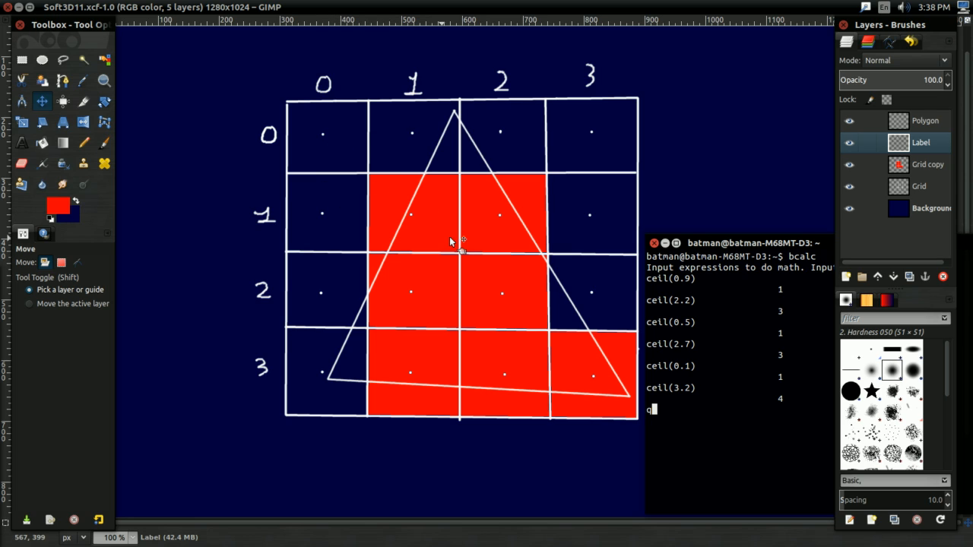
pyautogui.moveTo(496, 215)
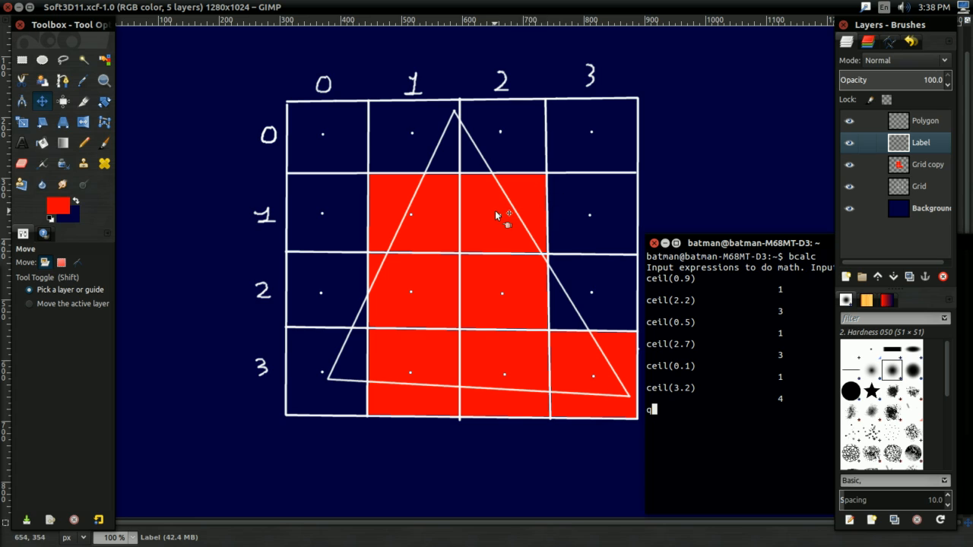
pyautogui.moveTo(592, 217)
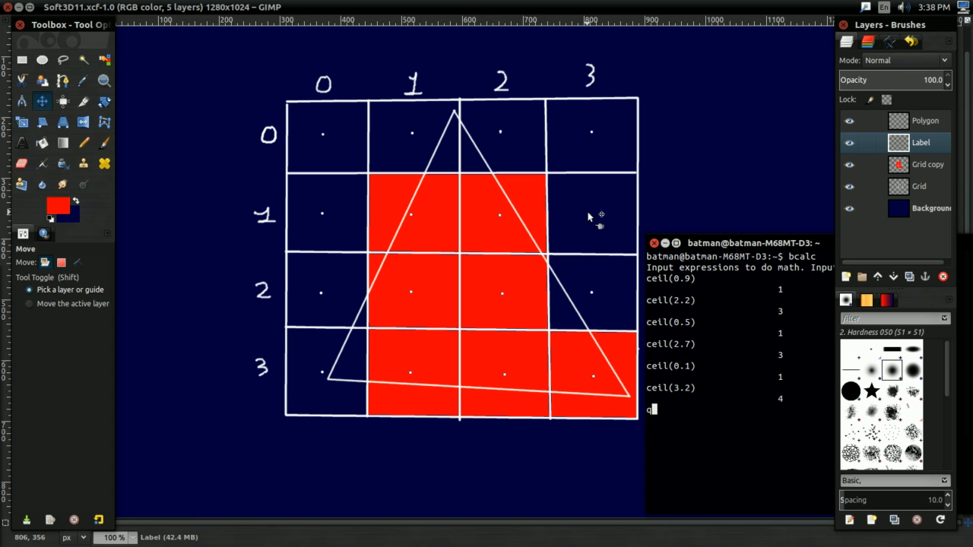
pyautogui.moveTo(596, 205)
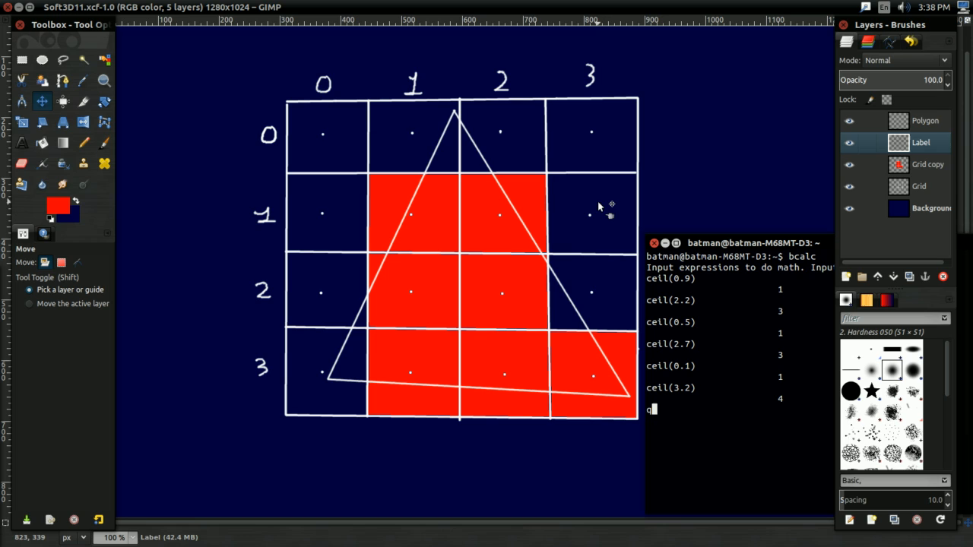
pyautogui.moveTo(429, 281)
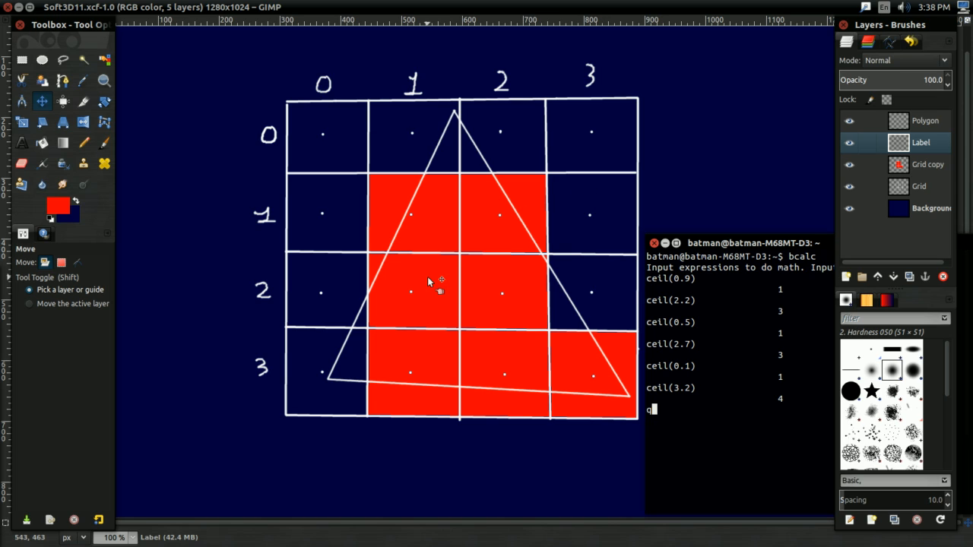
pyautogui.moveTo(463, 283)
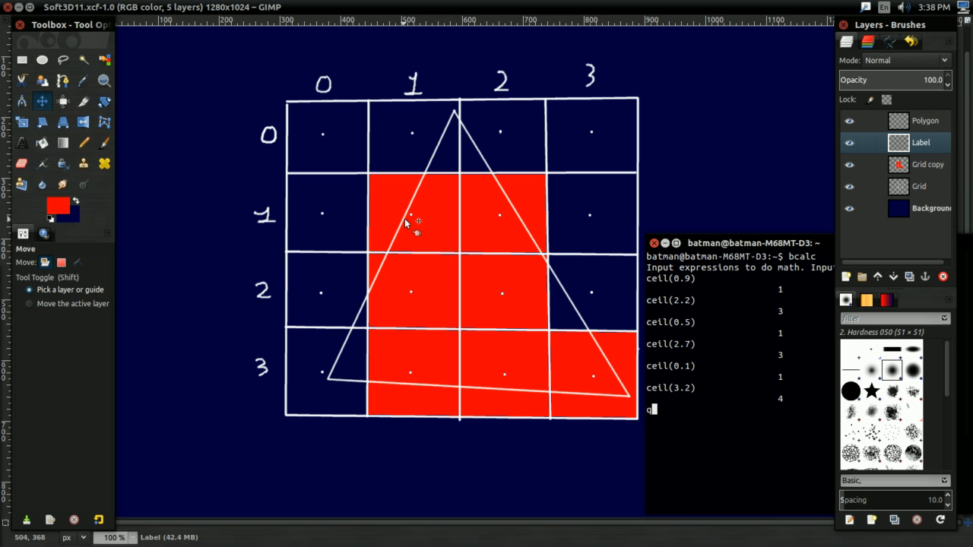
pyautogui.moveTo(415, 218)
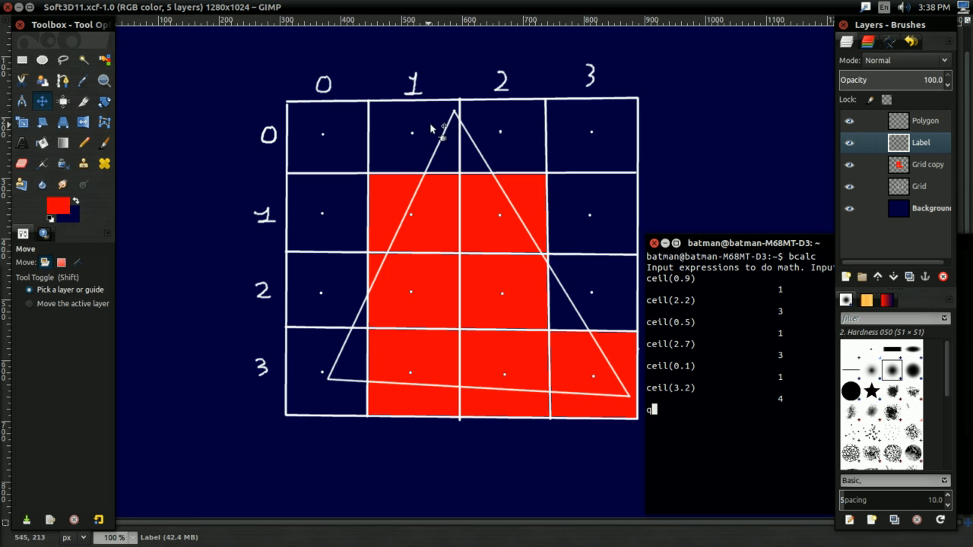
pyautogui.moveTo(388, 221)
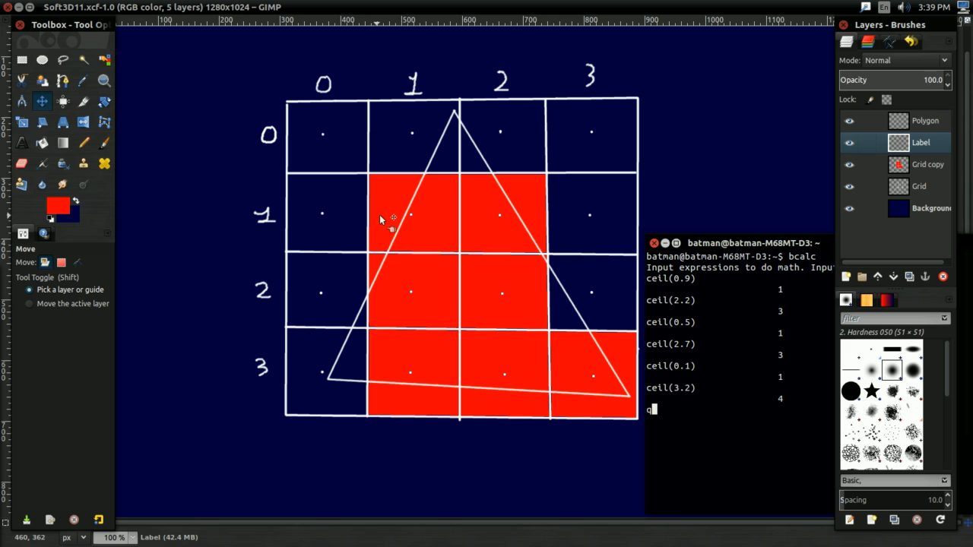
pyautogui.moveTo(414, 220)
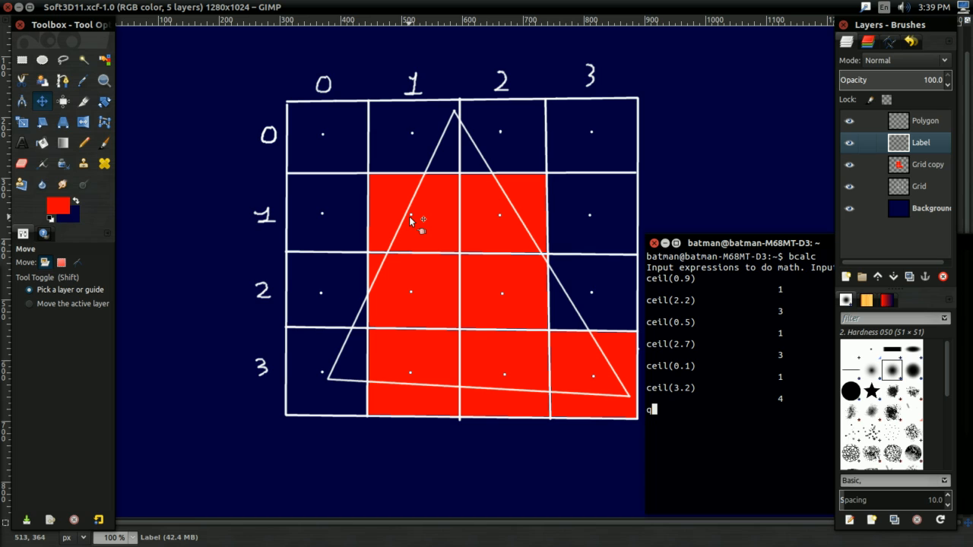
pyautogui.moveTo(445, 109)
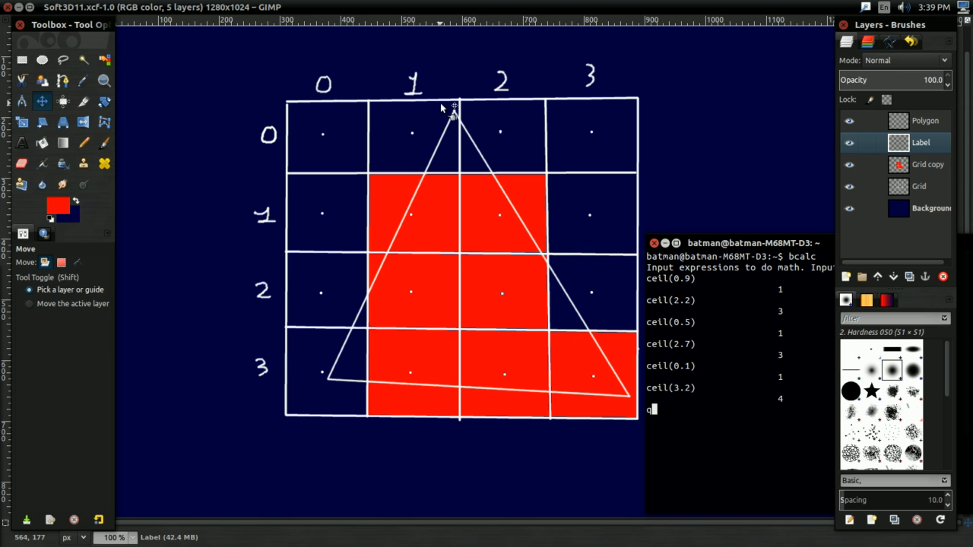
pyautogui.moveTo(197, 94)
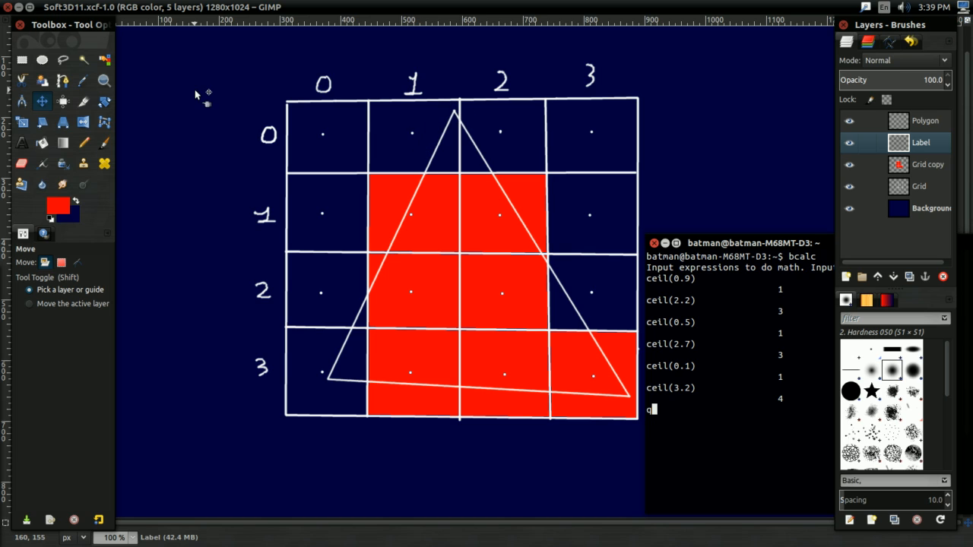
pyautogui.moveTo(328, 383)
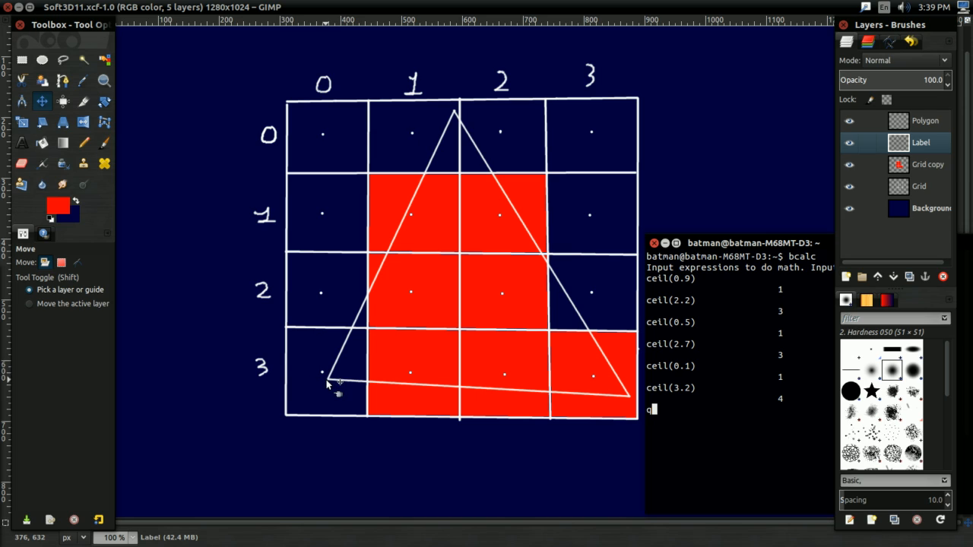
pyautogui.moveTo(396, 216)
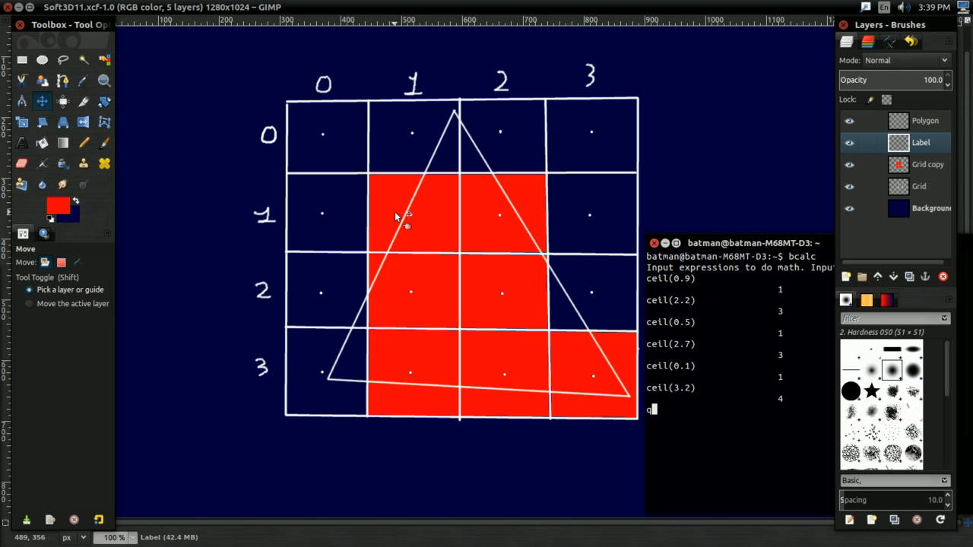
pyautogui.moveTo(353, 259)
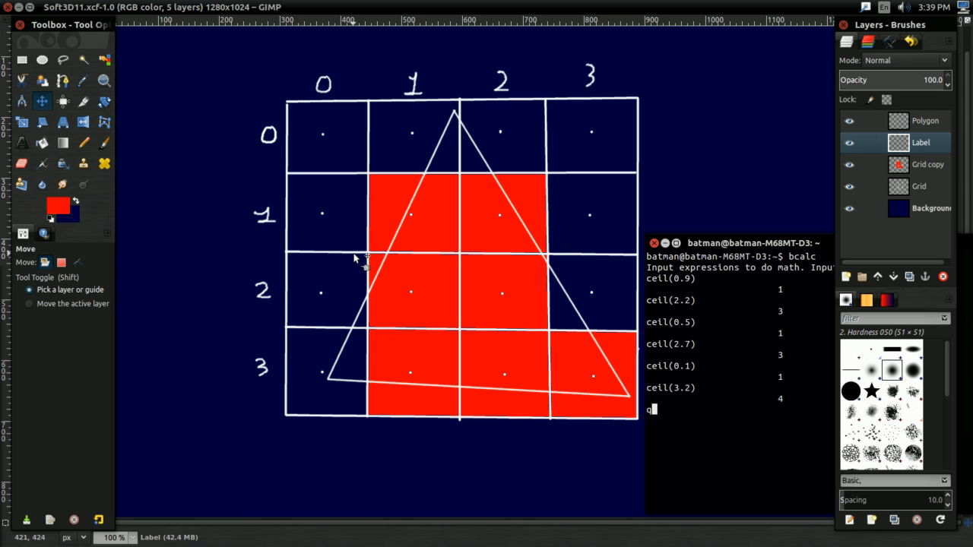
pyautogui.moveTo(418, 216)
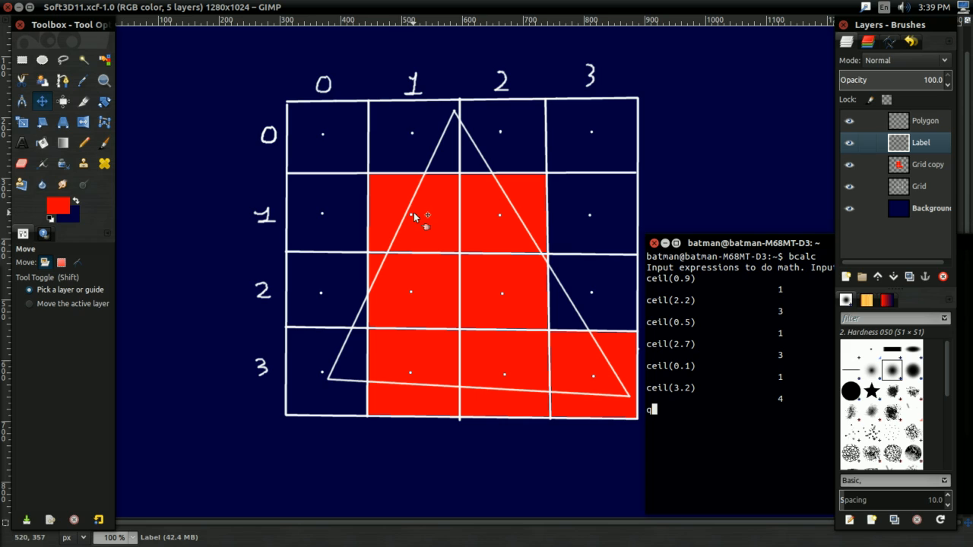
pyautogui.moveTo(409, 221)
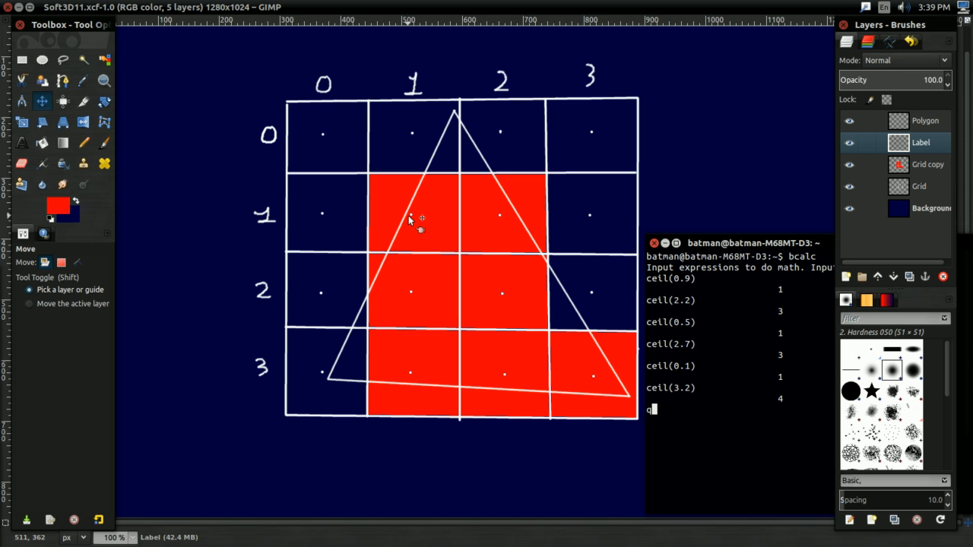
pyautogui.moveTo(521, 213)
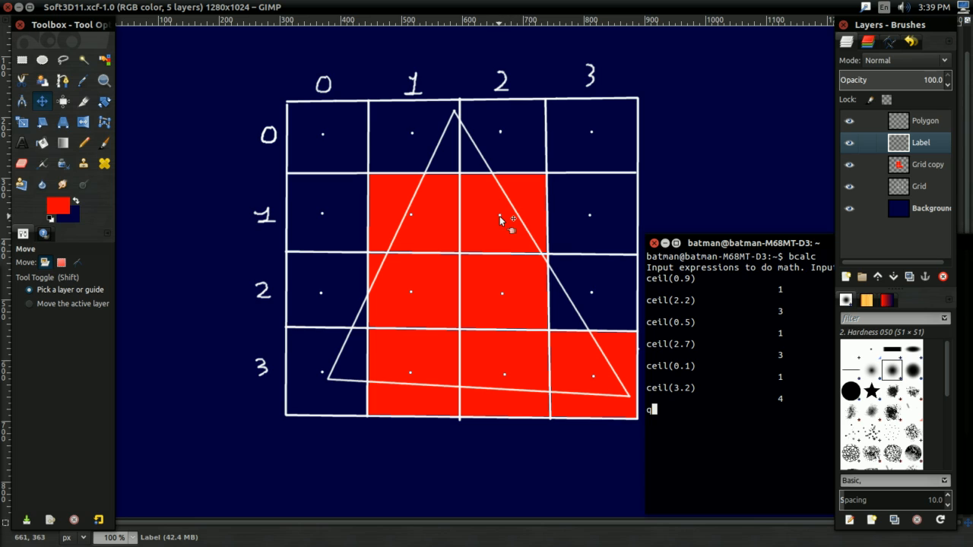
pyautogui.moveTo(589, 205)
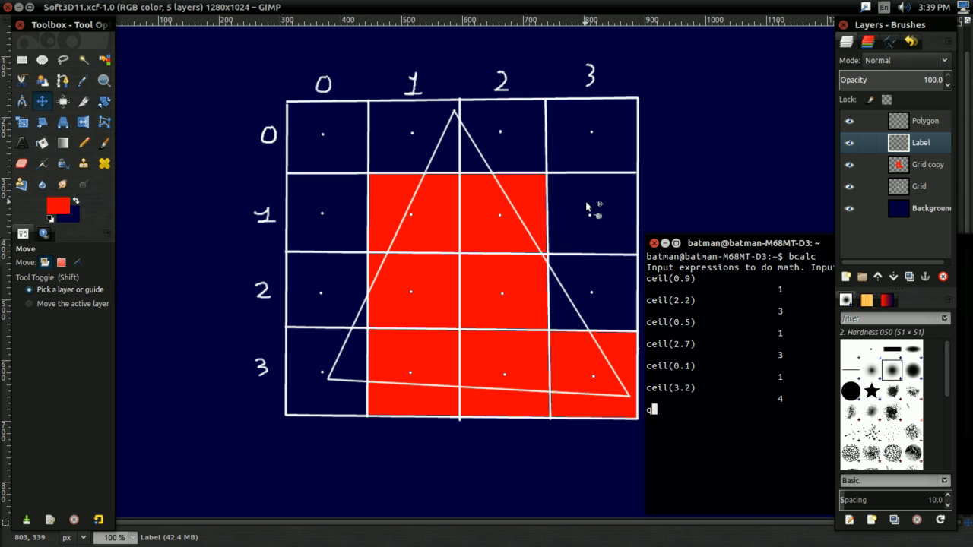
pyautogui.moveTo(583, 206)
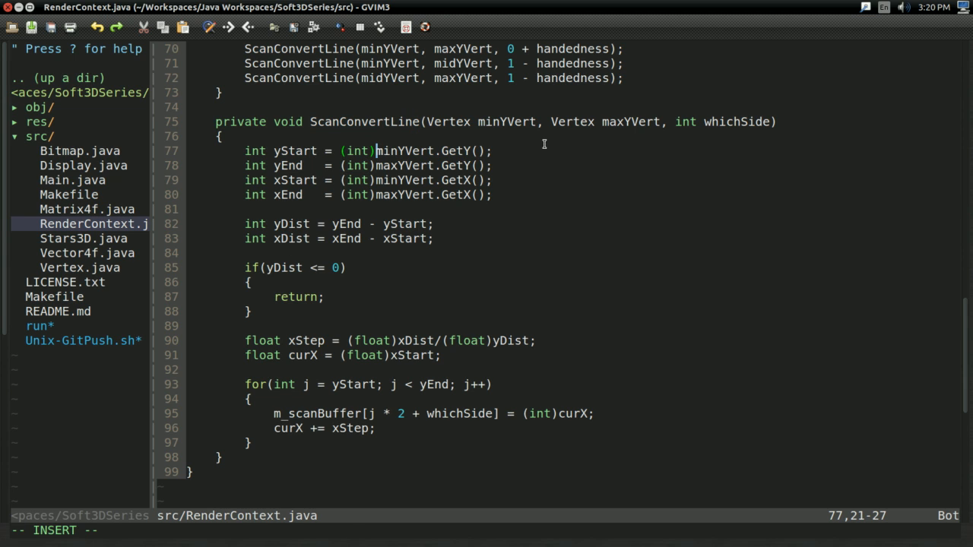
pyautogui.write('Math.ceil(')
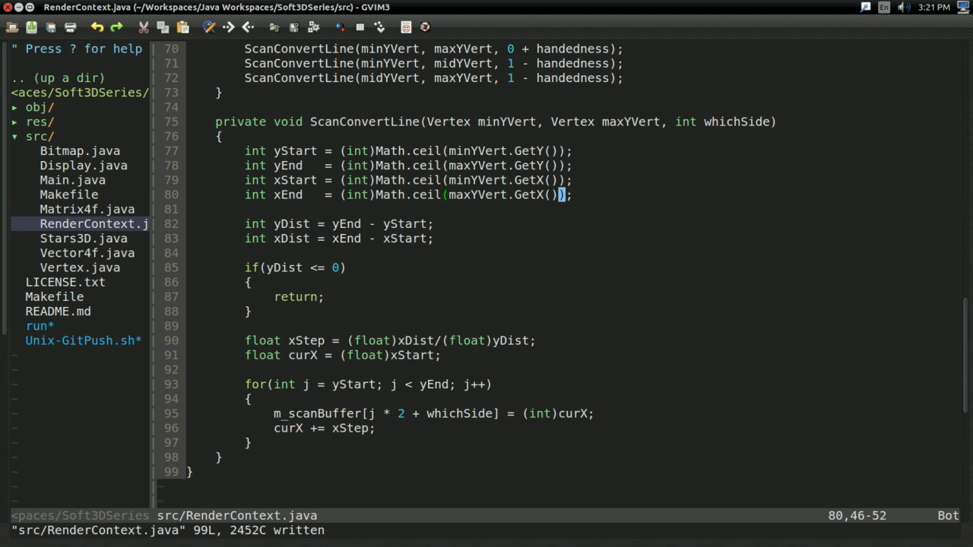
pyautogui.moveTo(293, 222)
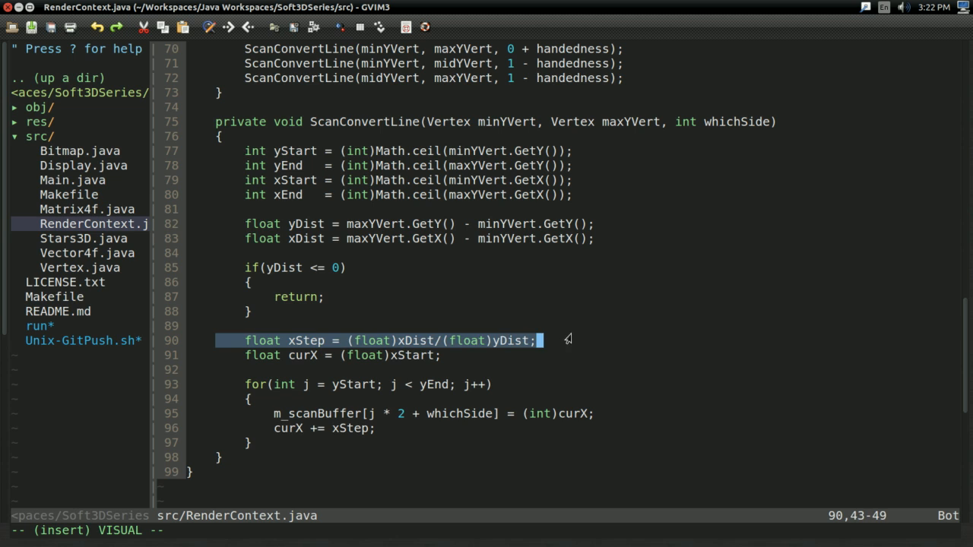
pyautogui.press('i')
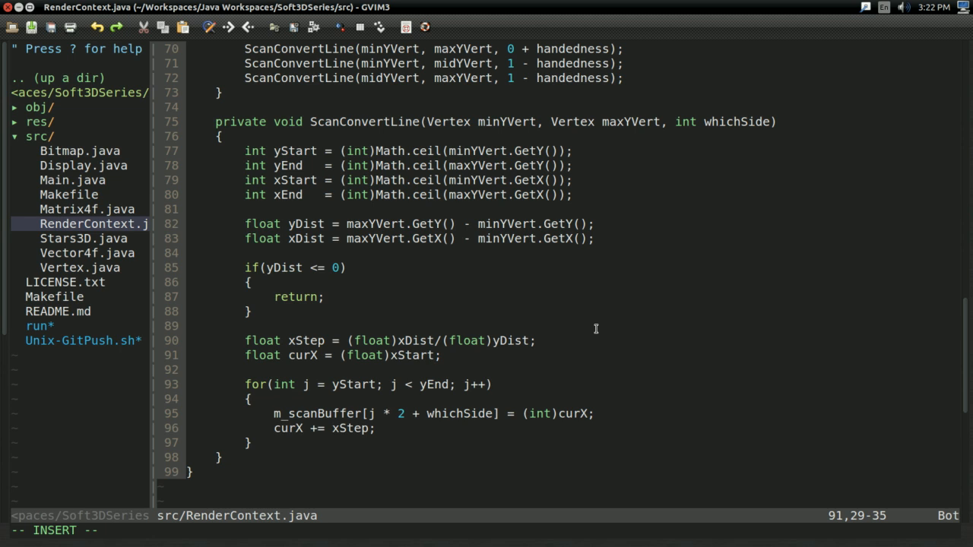
pyautogui.moveTo(547, 122)
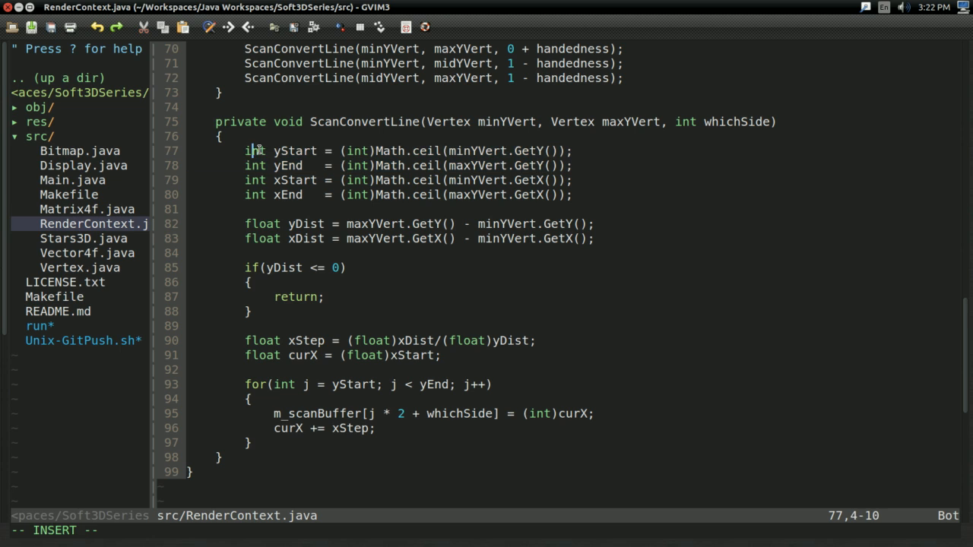
pyautogui.moveTo(462, 345)
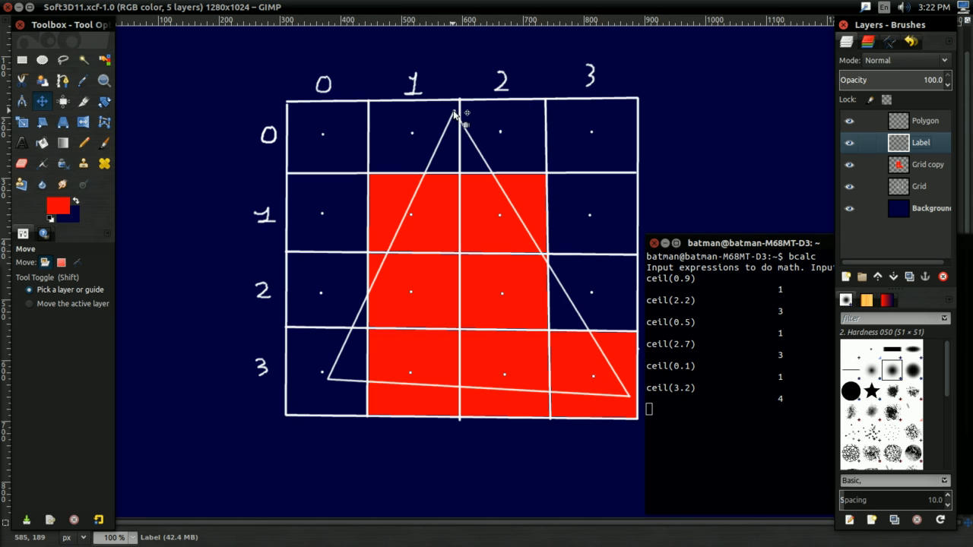
pyautogui.moveTo(456, 115)
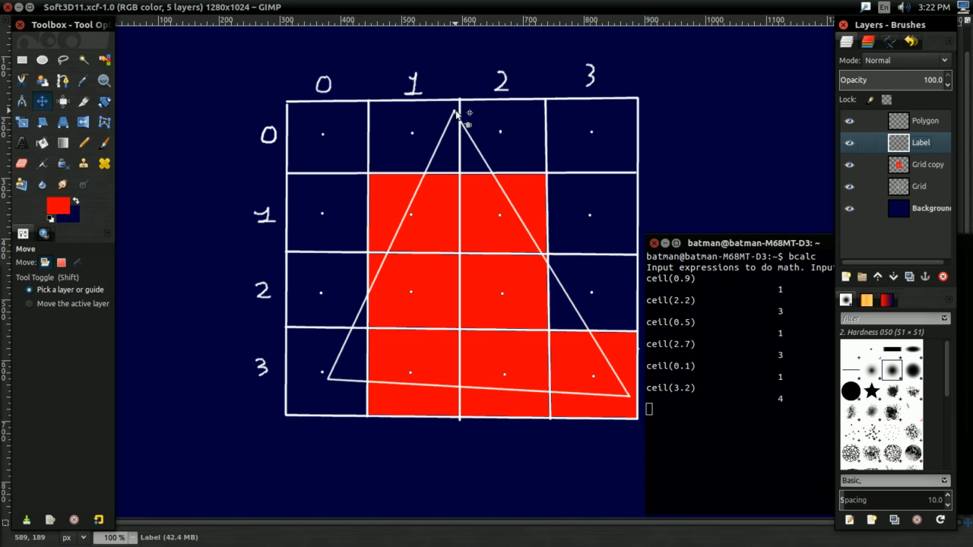
pyautogui.moveTo(460, 118)
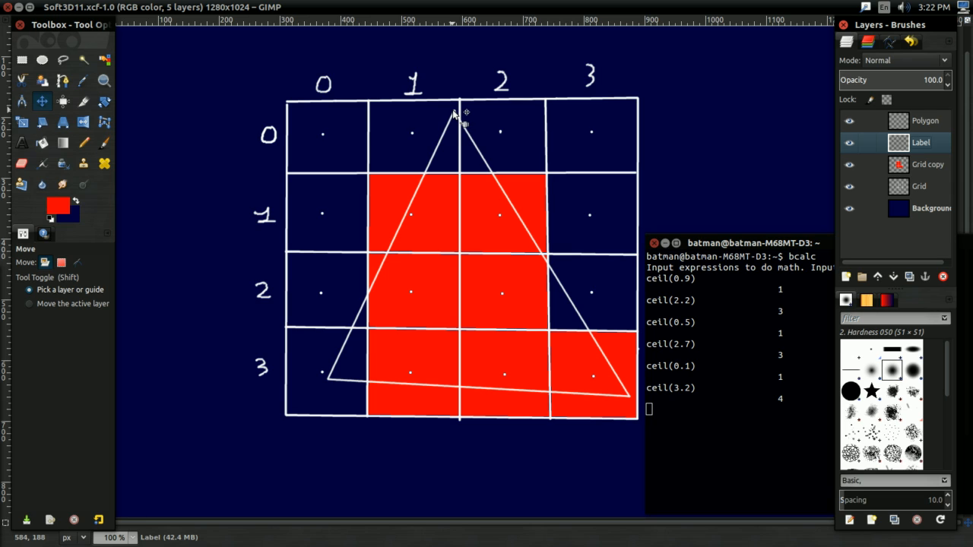
pyautogui.moveTo(454, 222)
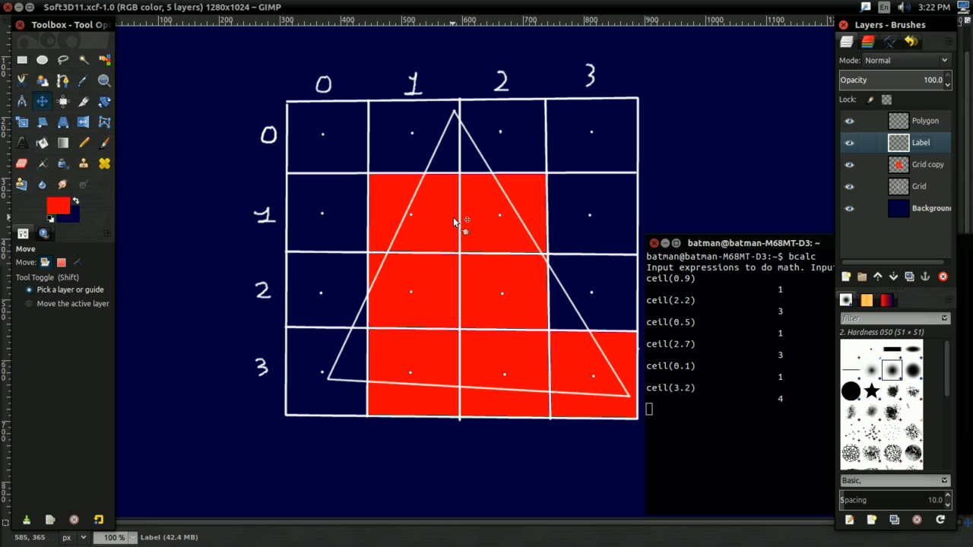
pyautogui.moveTo(464, 217)
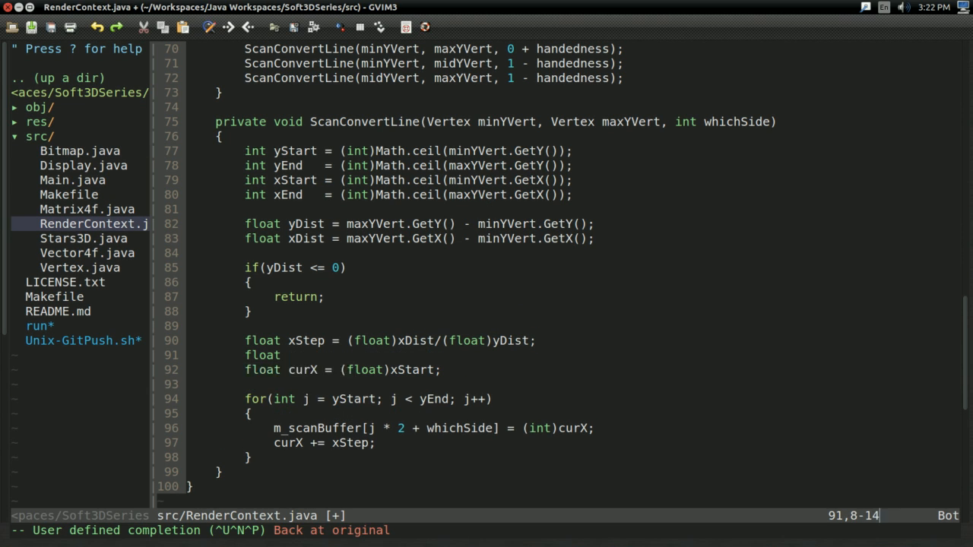
# Add 'float yPrestep = yStart - minYVert.GetY();' and set curX to minYVert.GetX() + yPrestep * xStep.
pyautogui.write('yPrese')
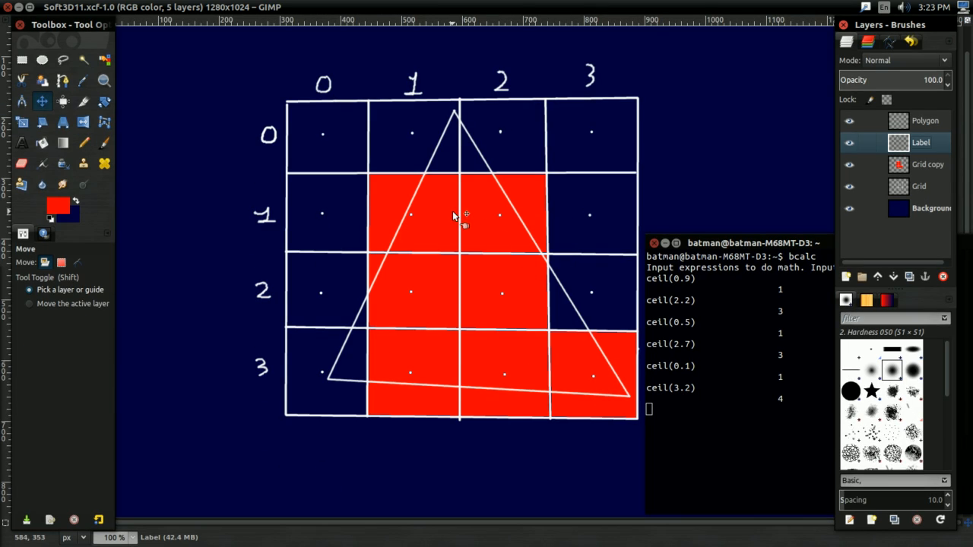
pyautogui.moveTo(462, 203)
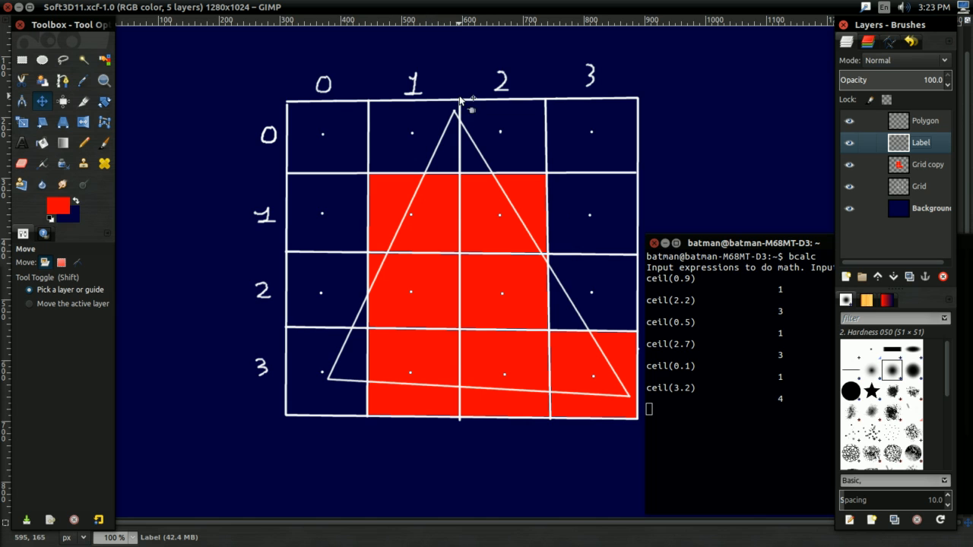
pyautogui.moveTo(453, 219)
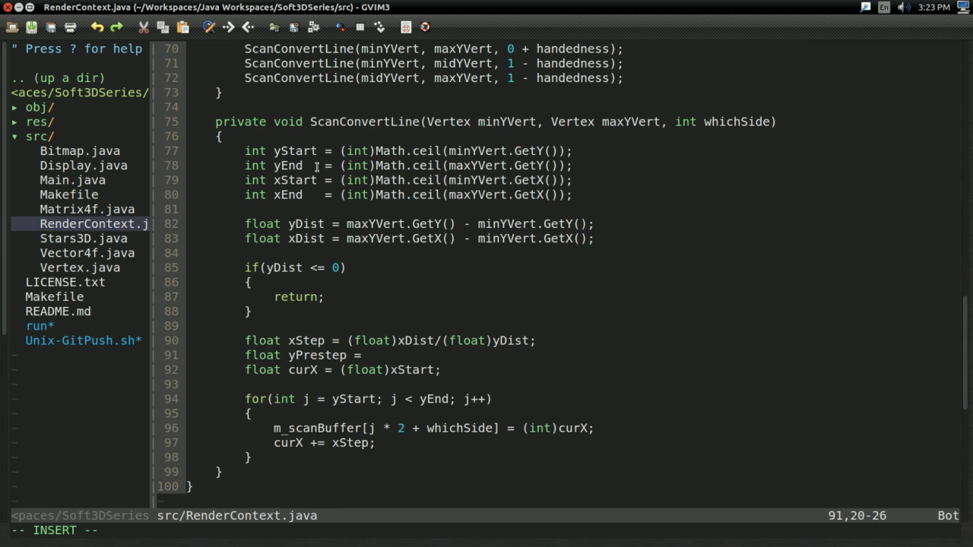
pyautogui.write('yStart -')
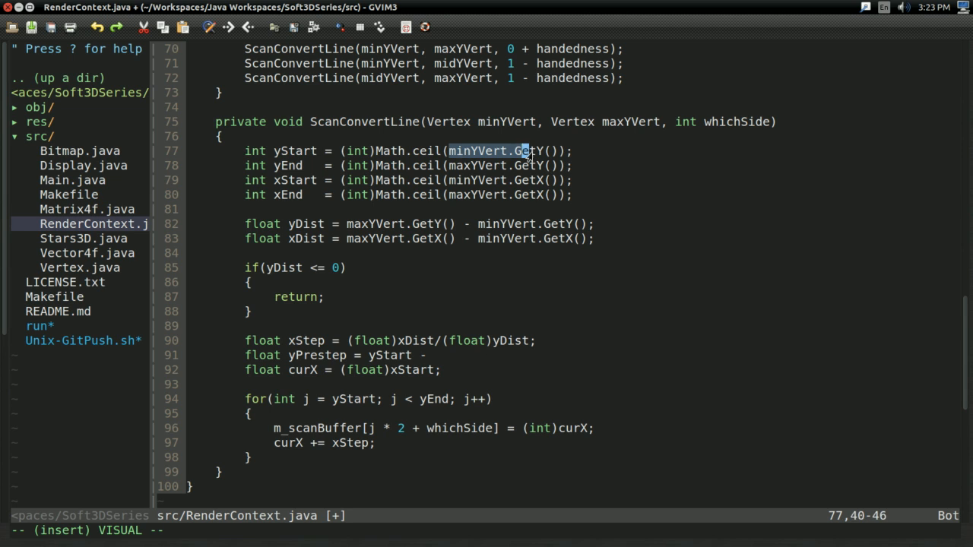
pyautogui.write('minYVert.GetY();')
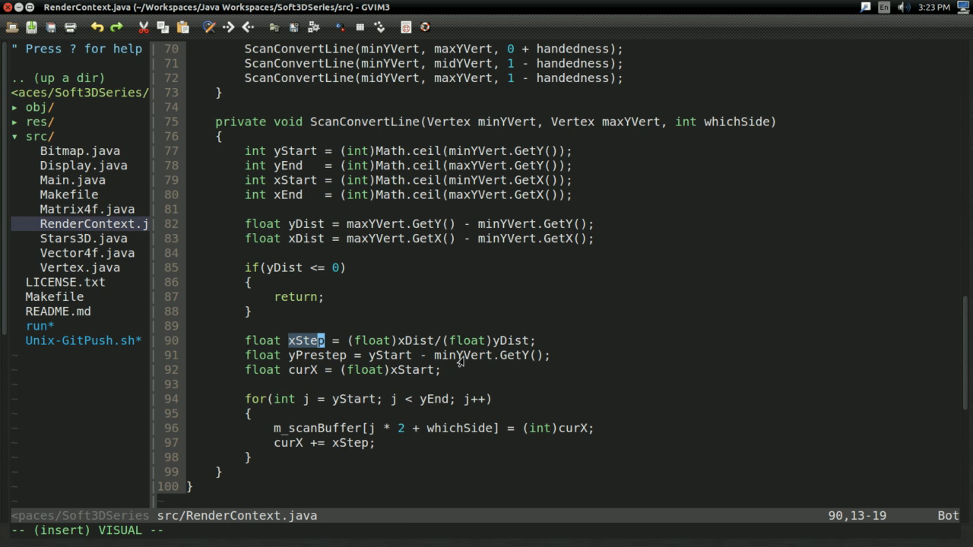
pyautogui.moveTo(553, 295)
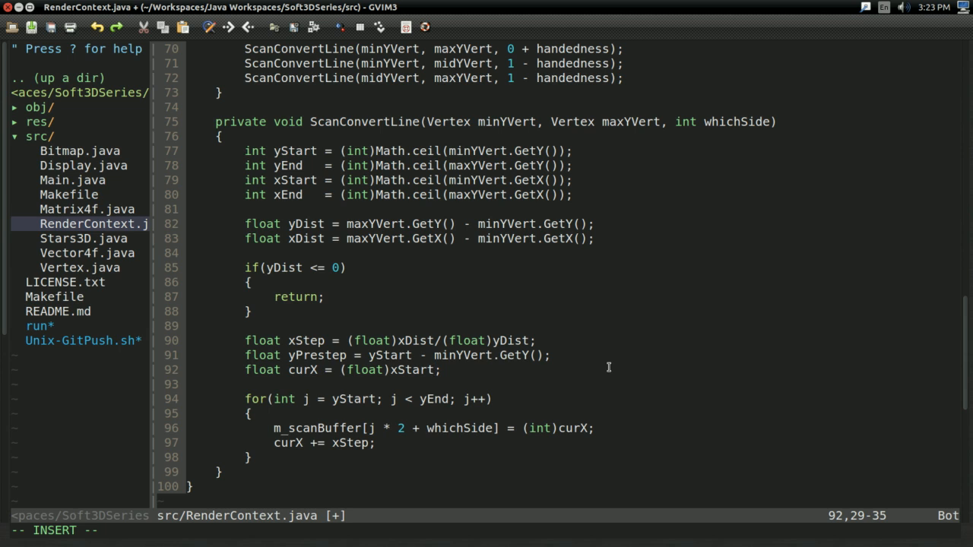
pyautogui.moveTo(787, 439)
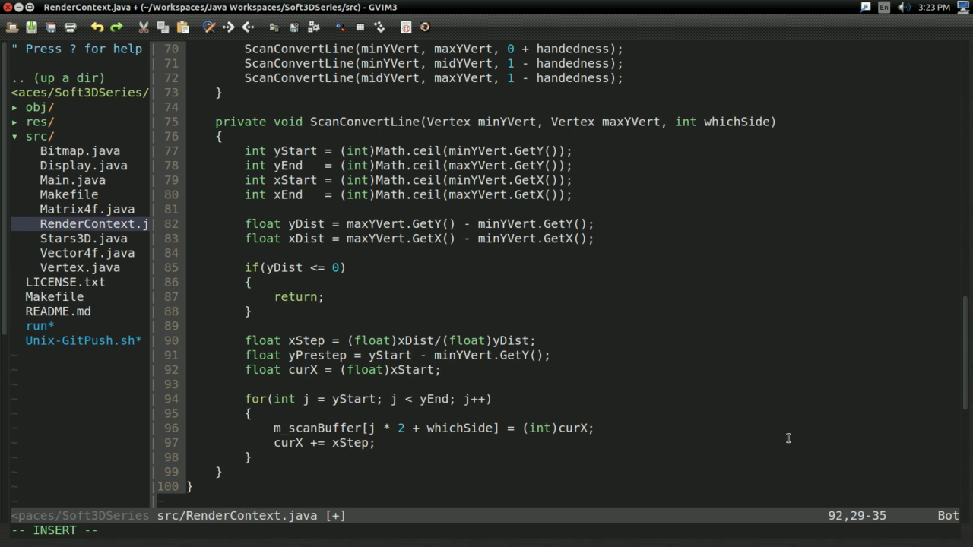
pyautogui.moveTo(456, 185)
pyautogui.write('minYVert.GetX(')
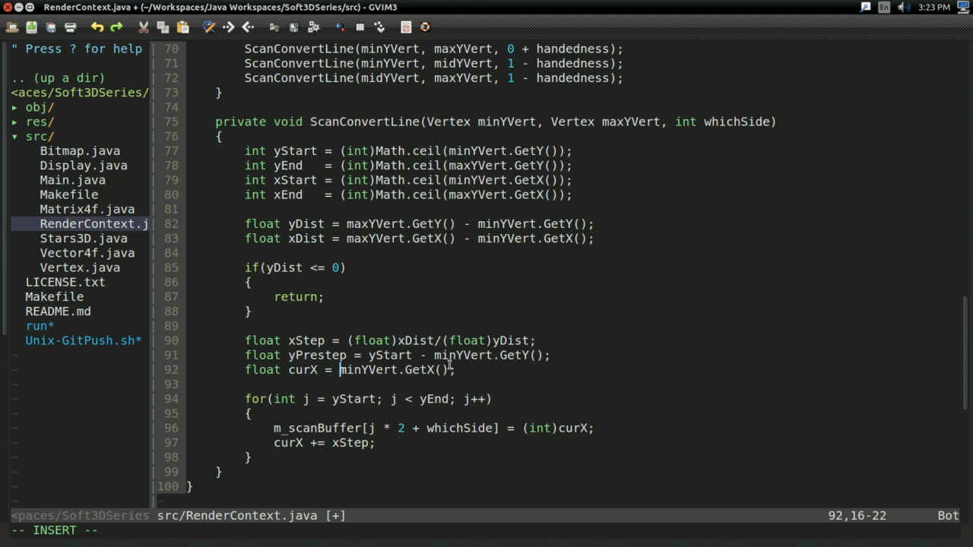
pyautogui.write('+ yPrestep * xSte')
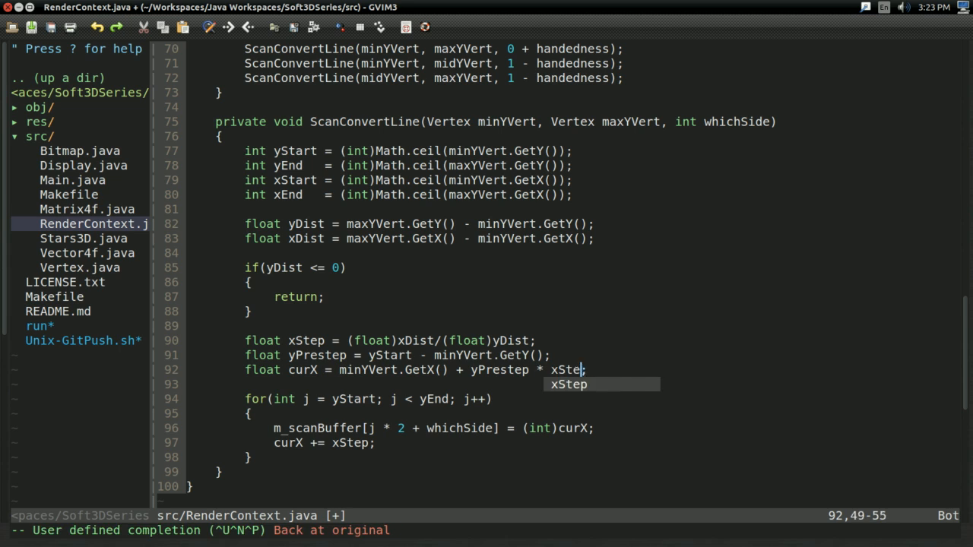
pyautogui.press('Escape')
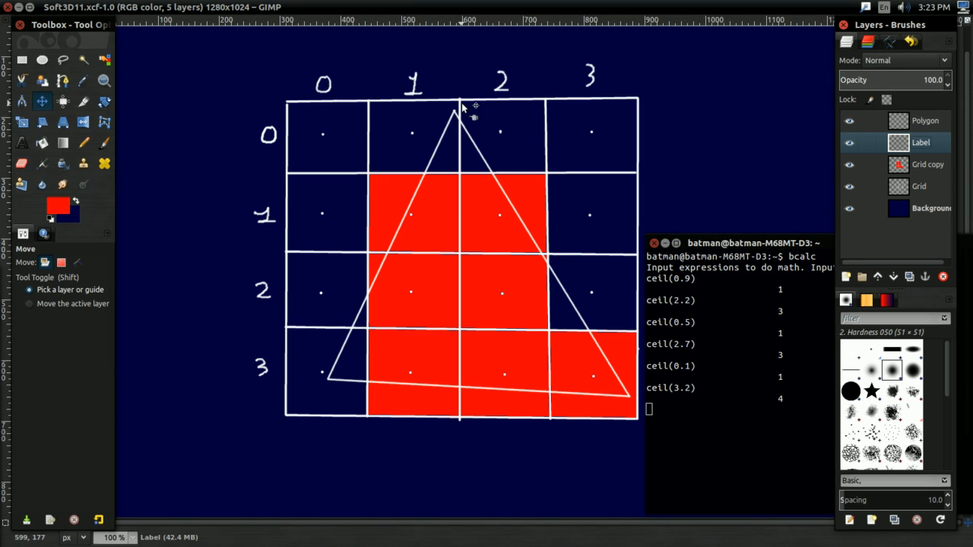
pyautogui.moveTo(411, 215)
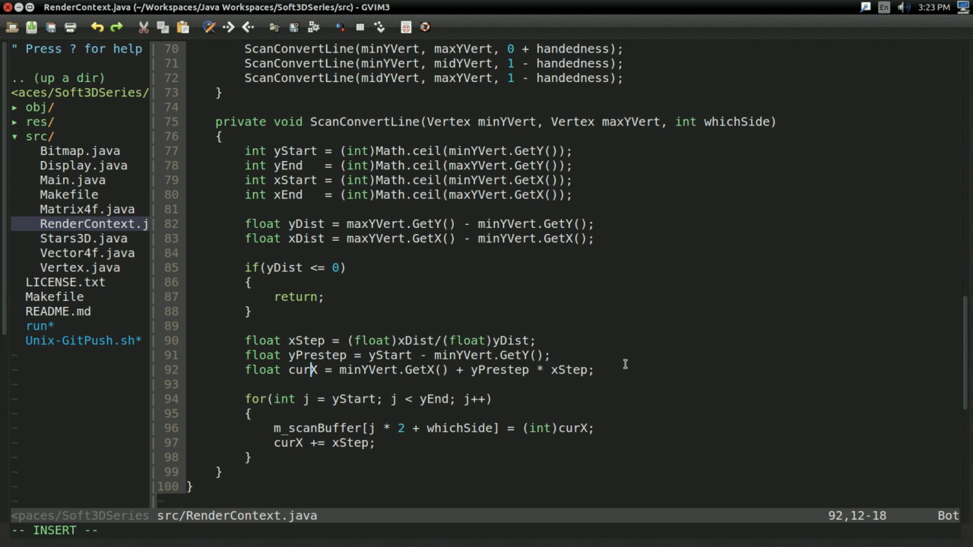
# Save RenderContext.java, compile with :make, and launch !./run to display the white triangle.
pyautogui.press('Escape')
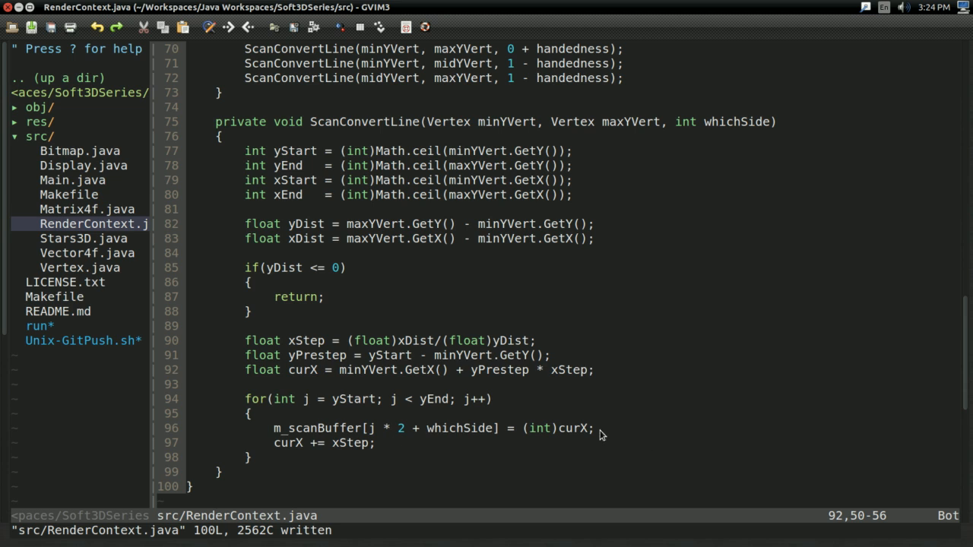
pyautogui.moveTo(533, 428)
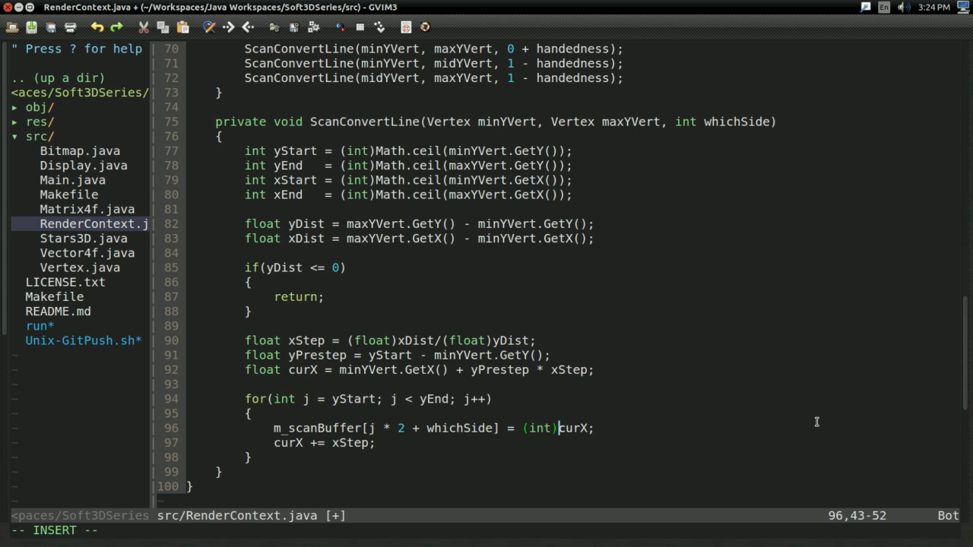
pyautogui.write('Math.ceil(minYVert.GetY()), (int)Math.ceil(maxYVert.GetY()));')
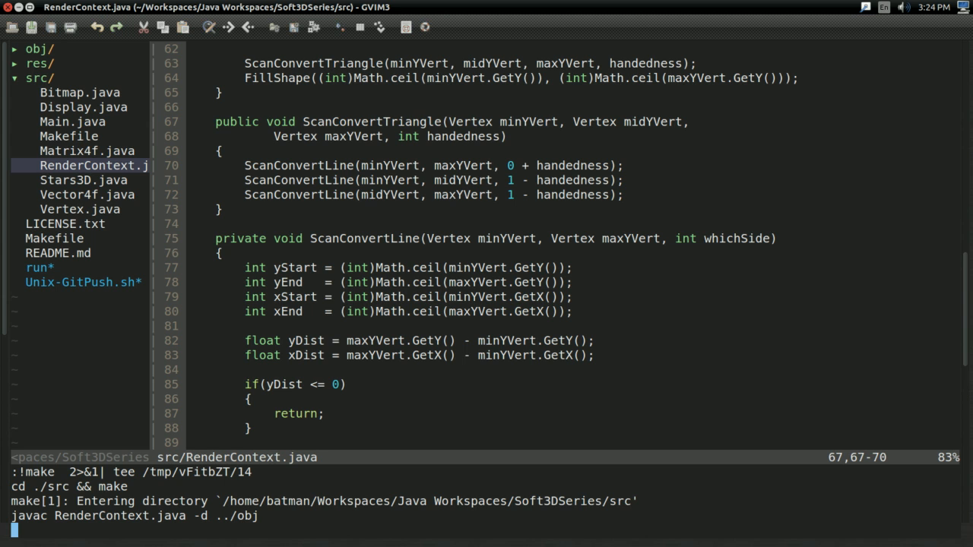
pyautogui.press('Return')
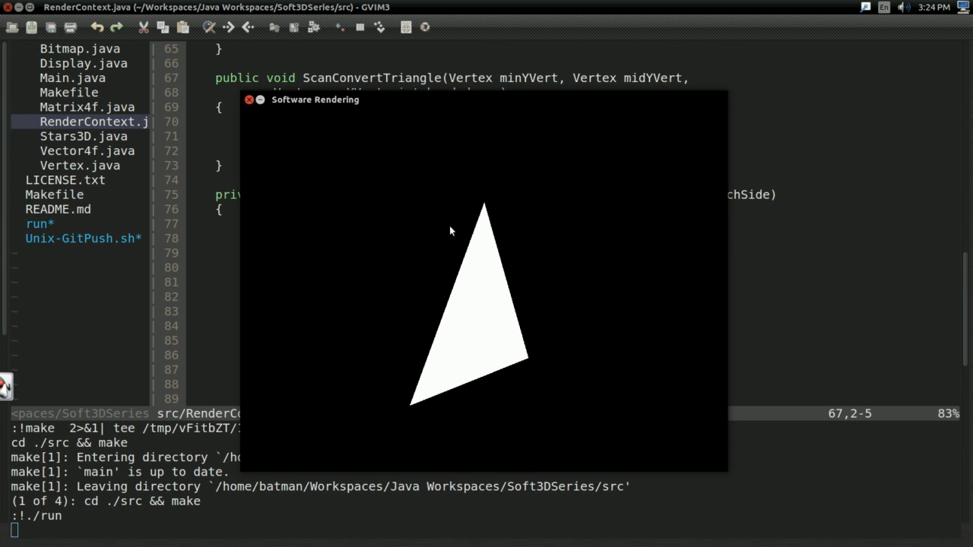